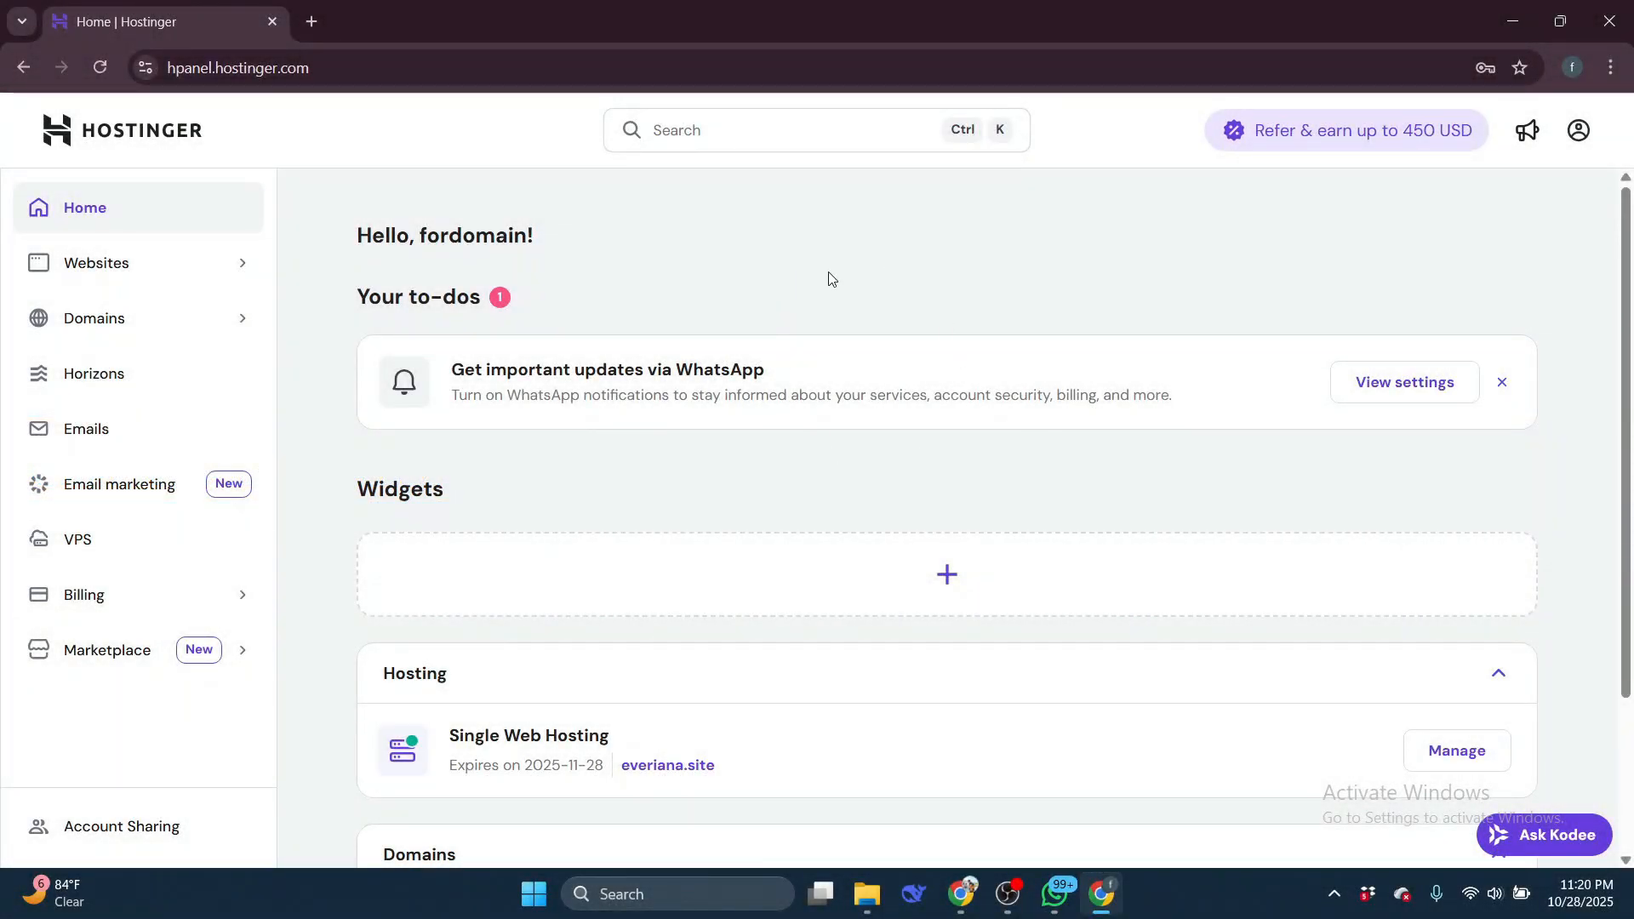
# Open the everiana.site website dashboard via Manage on the Single Web Hosting plan
pyautogui.scroll(-3)
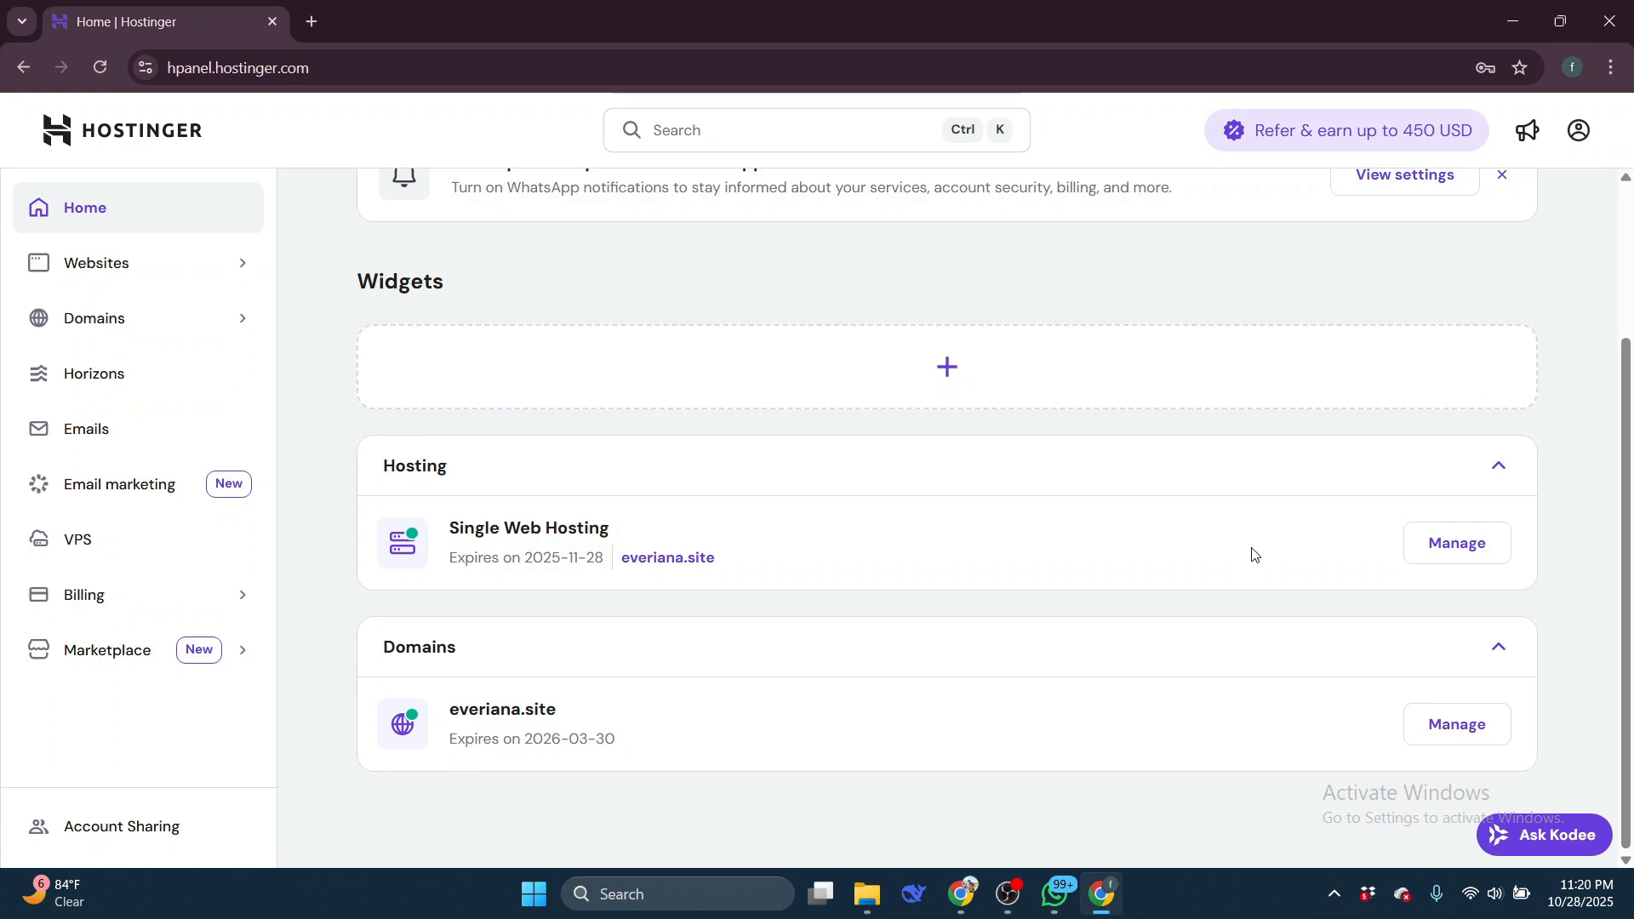
pyautogui.click(1457, 543)
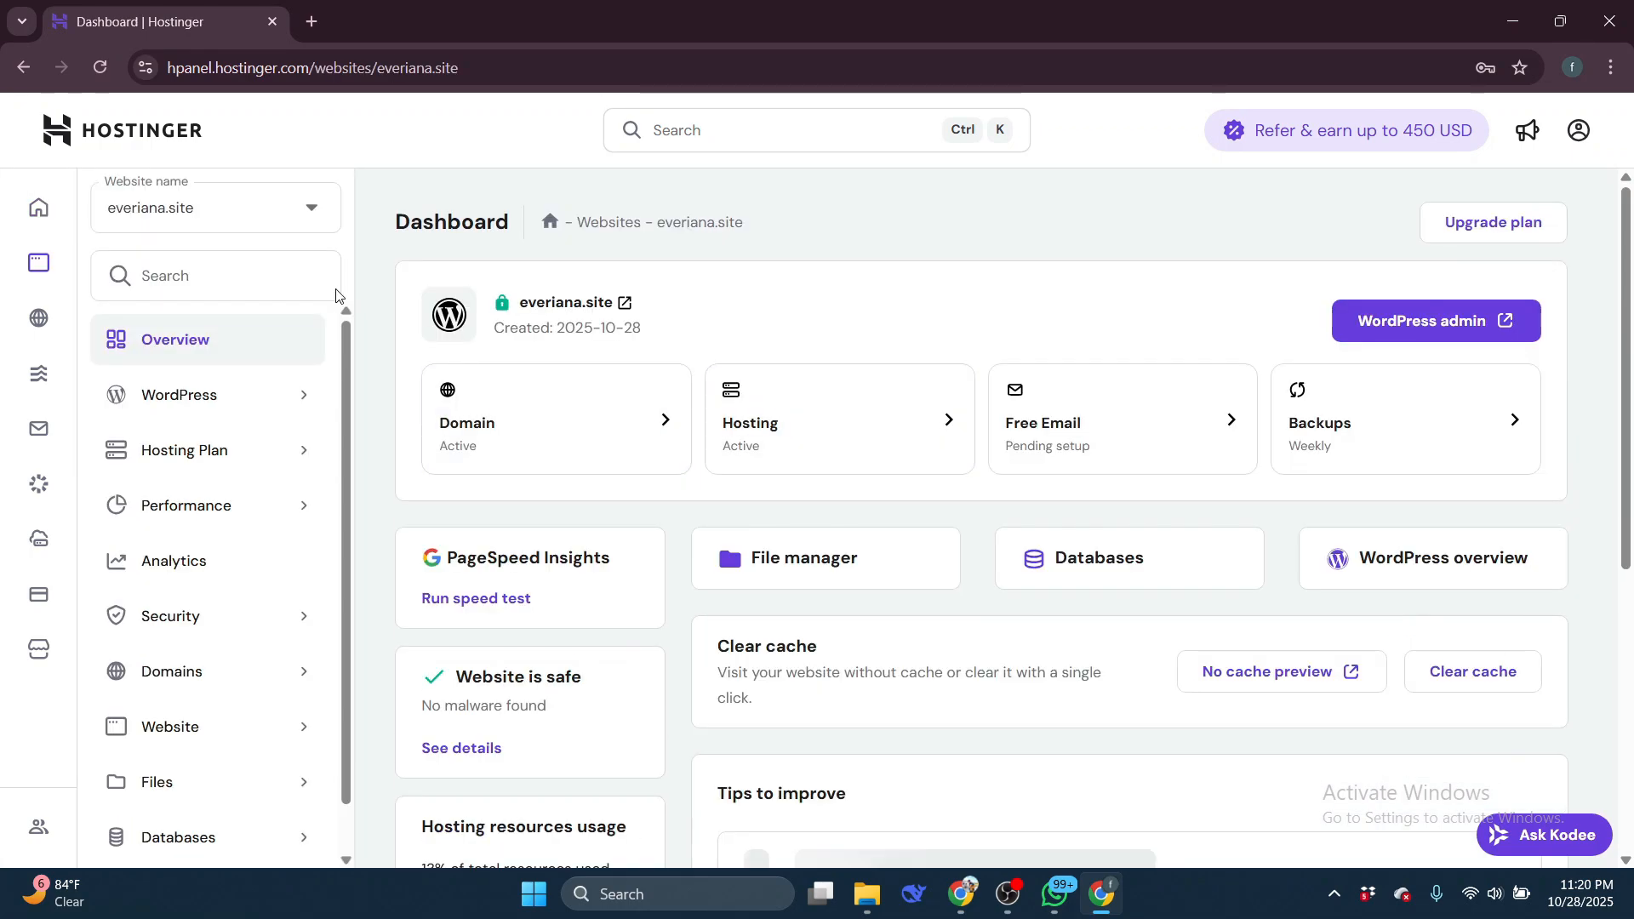
pyautogui.click(216, 207)
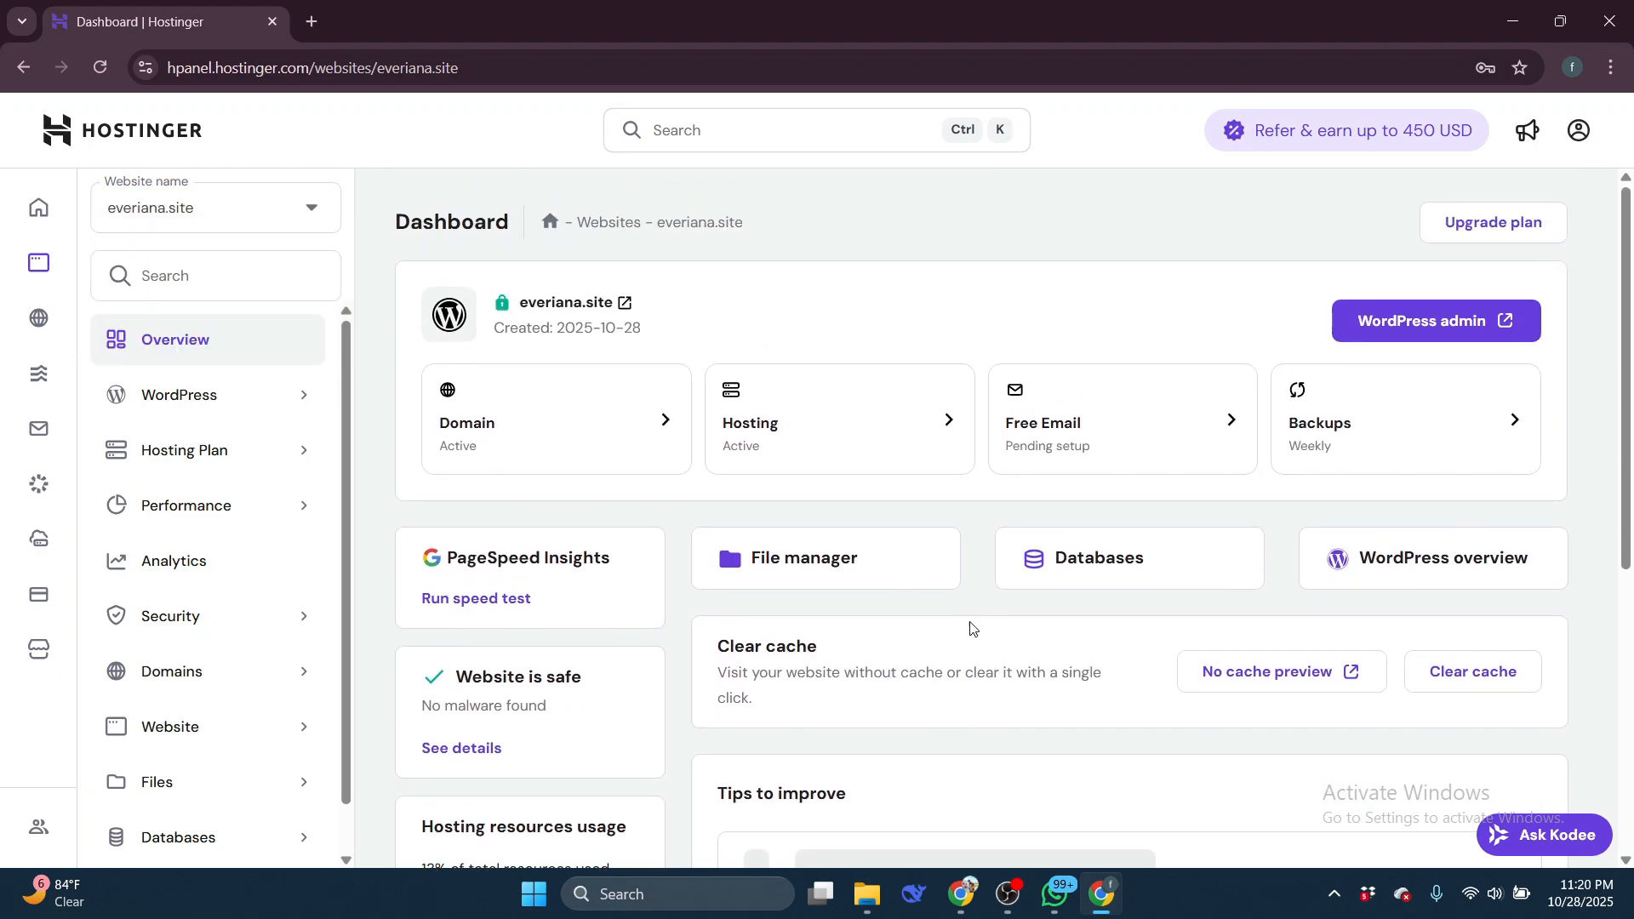
# Upload laravel-hostinger-demo-master.zip from Downloads into the public_html folder
pyautogui.click(803, 557)
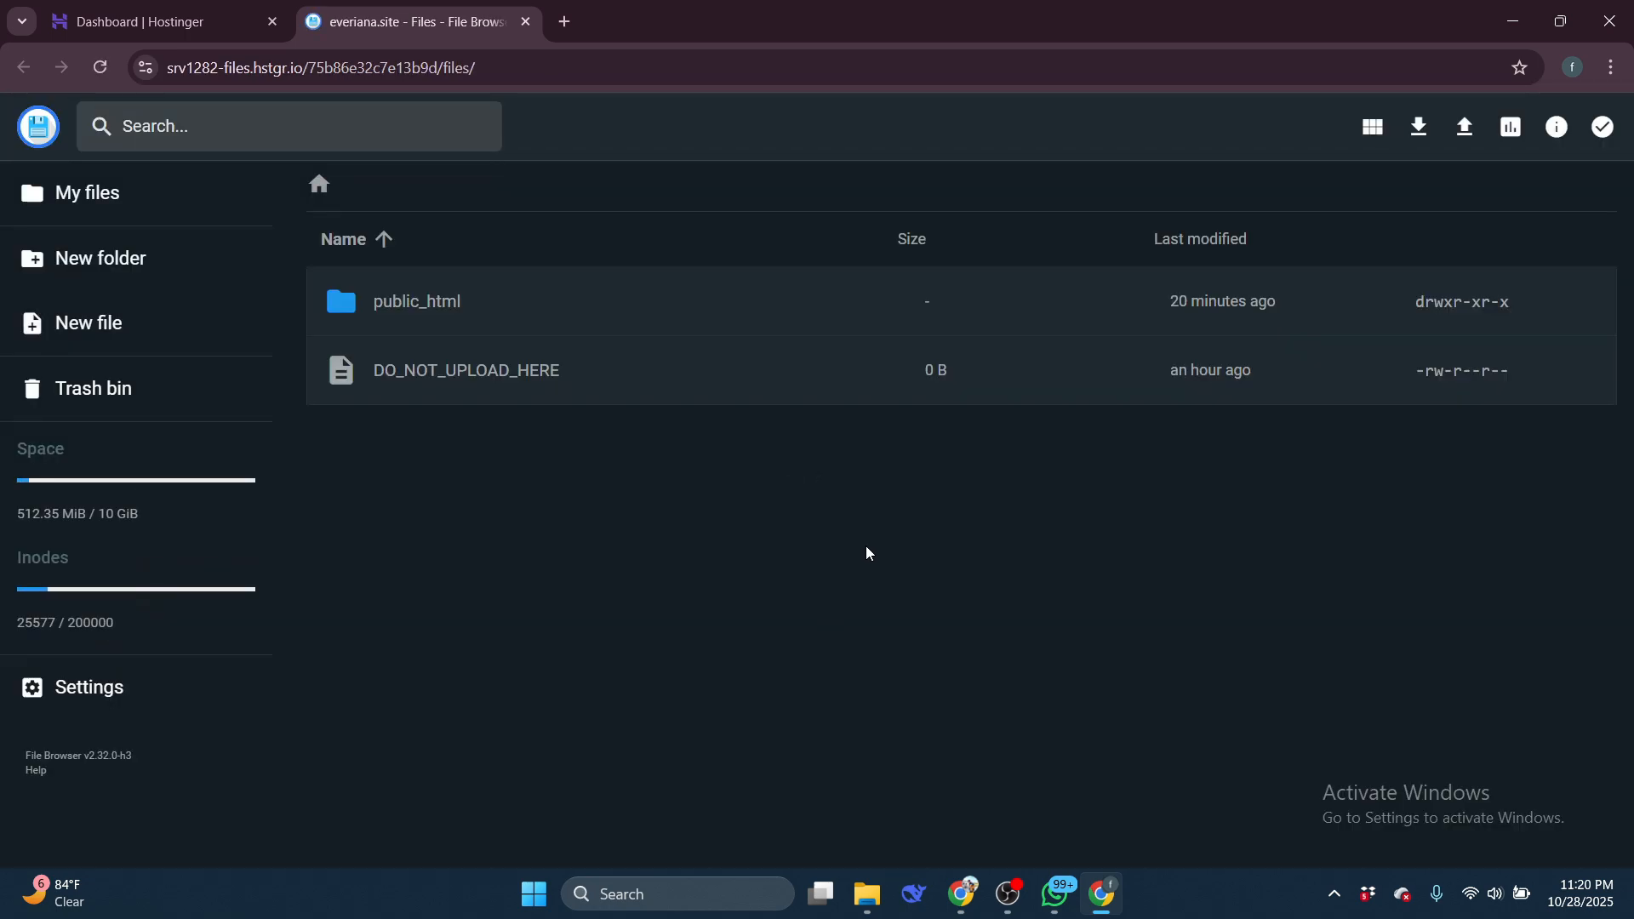
pyautogui.doubleClick(416, 301)
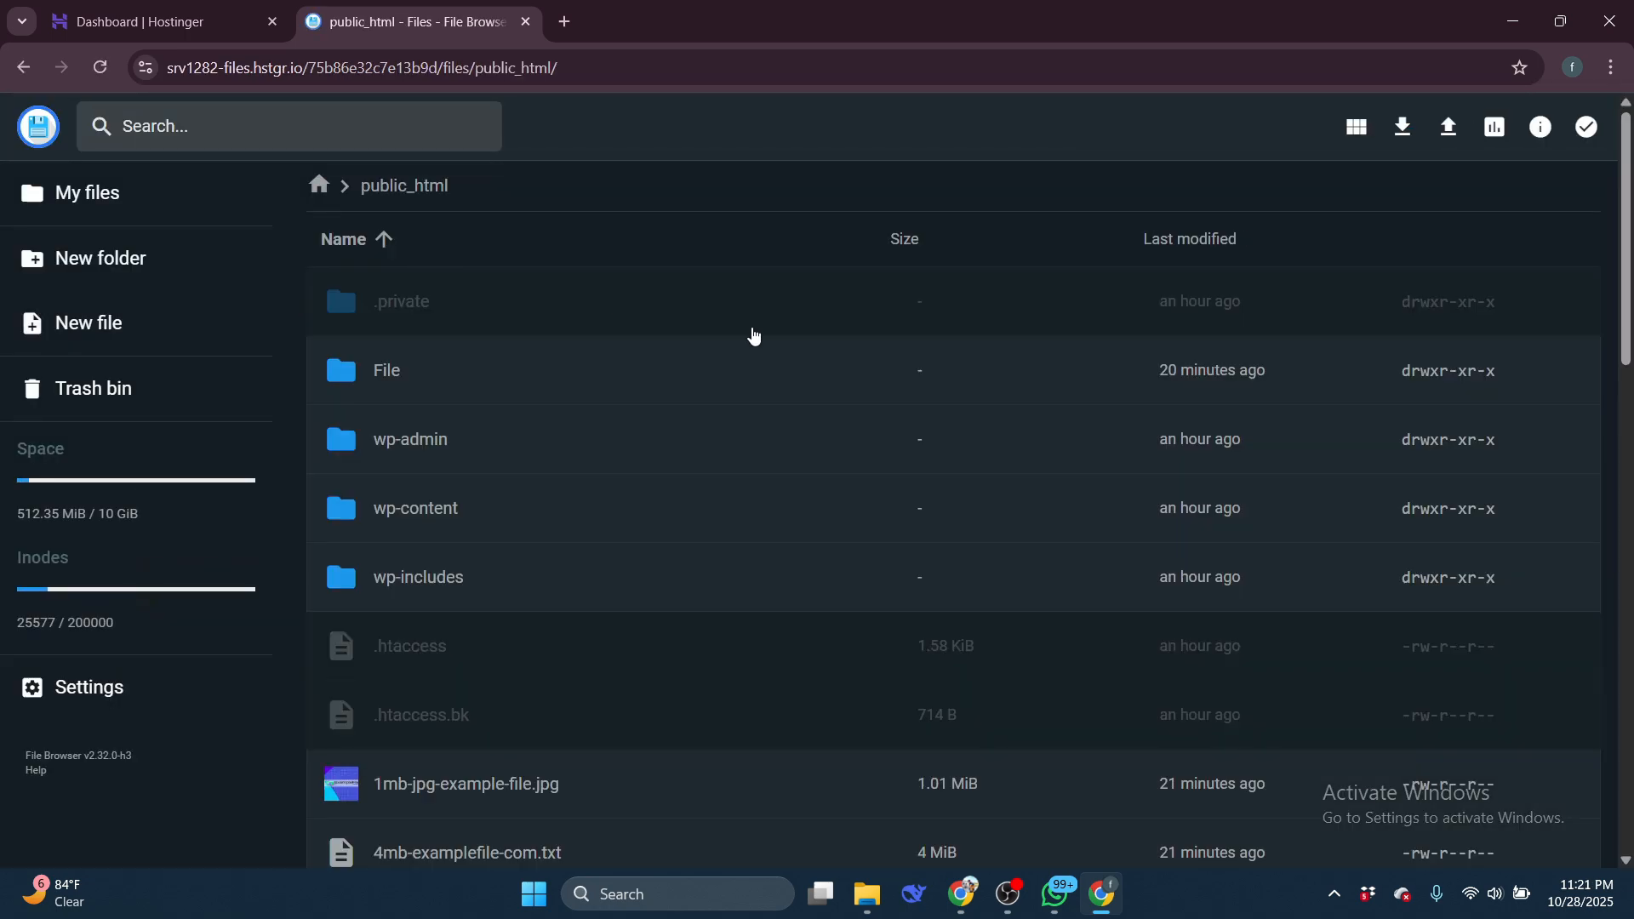
pyautogui.moveTo(822, 555)
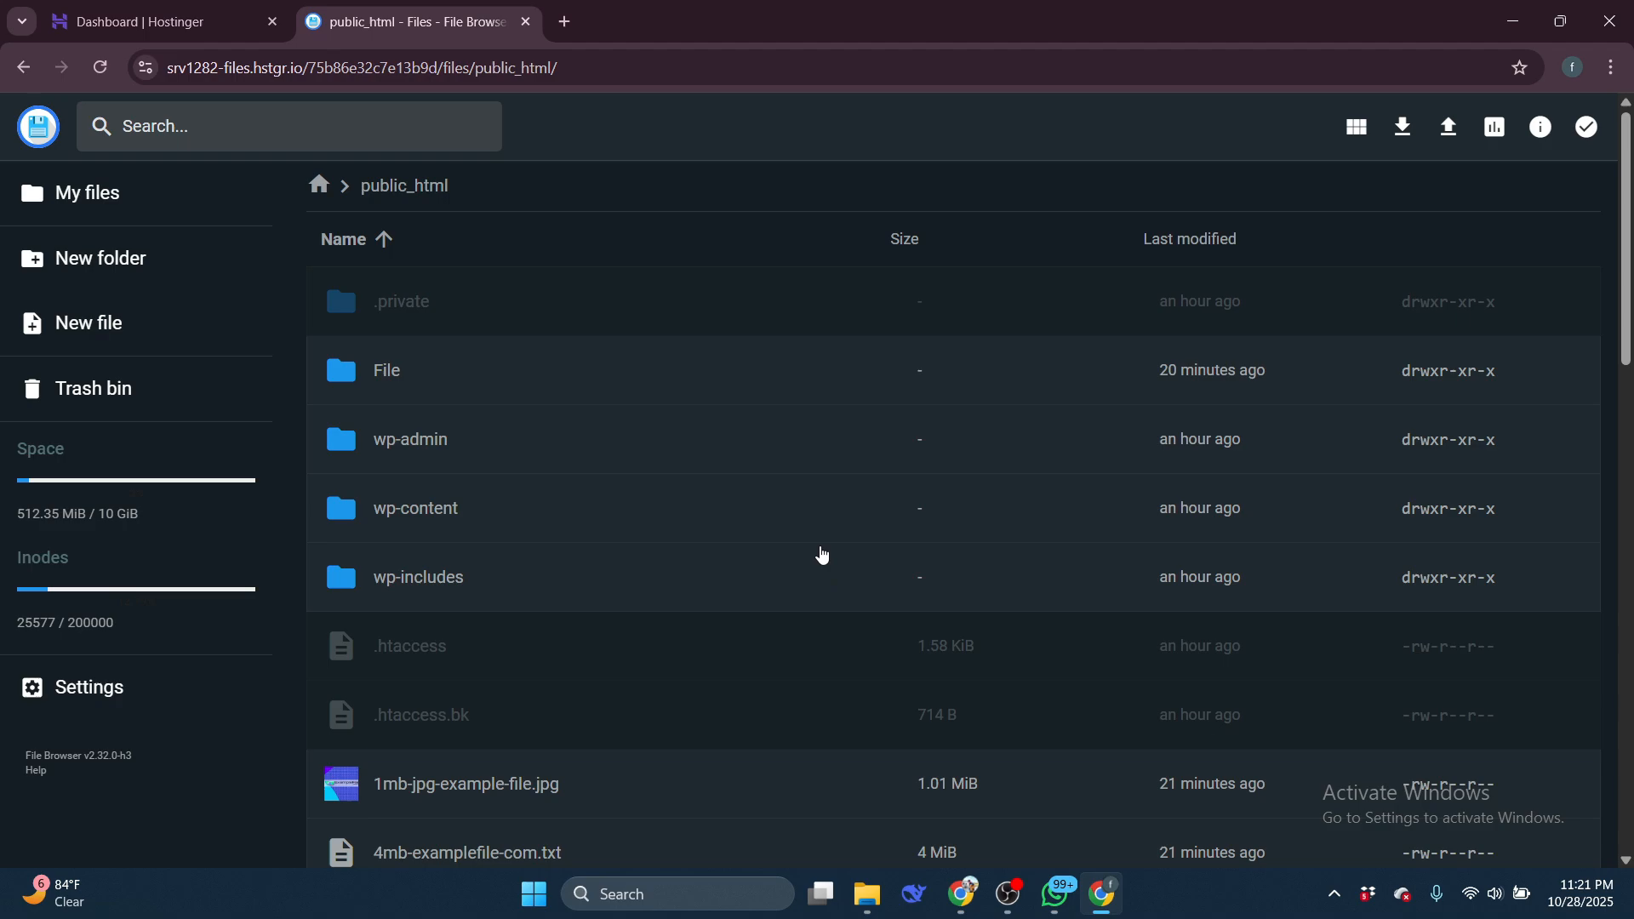
pyautogui.click(1448, 127)
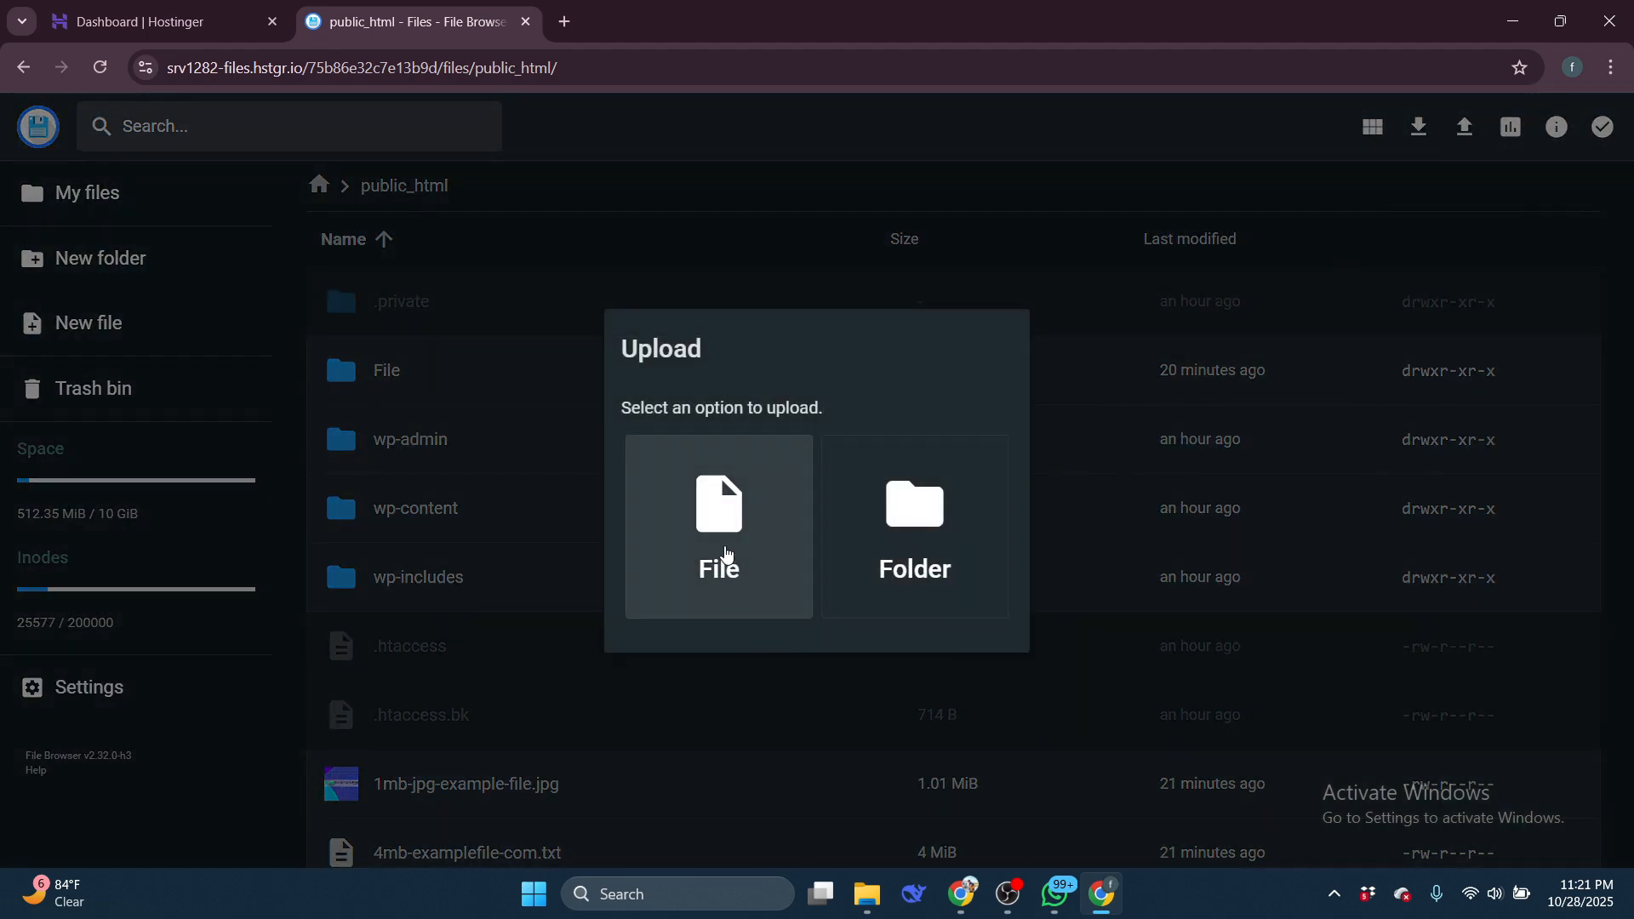
pyautogui.click(719, 526)
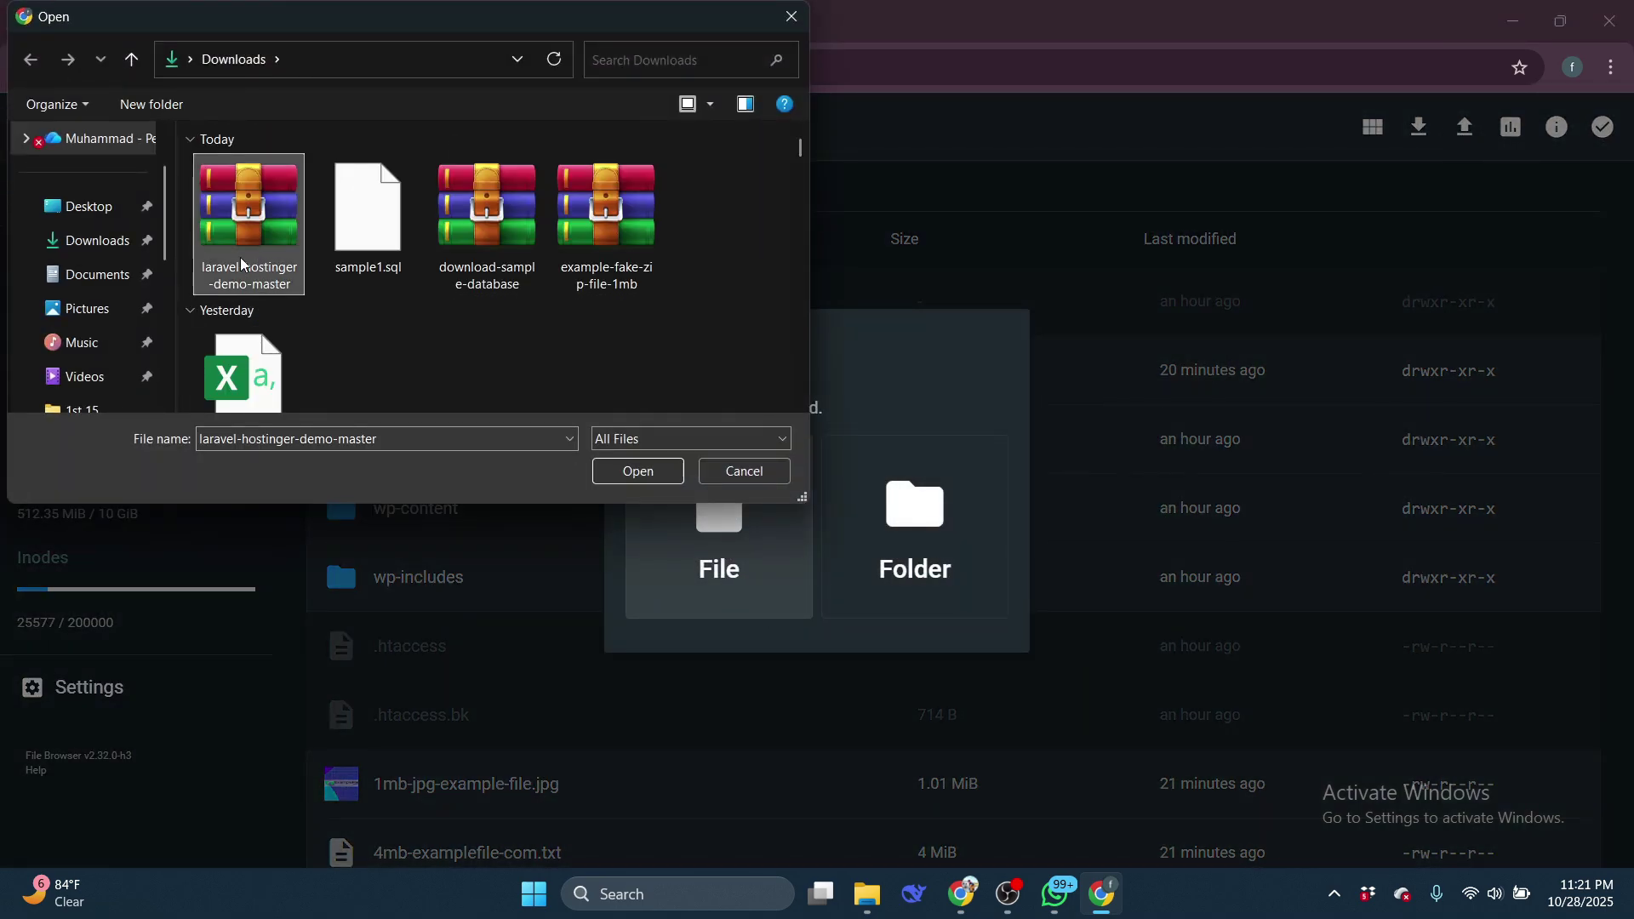
pyautogui.click(638, 470)
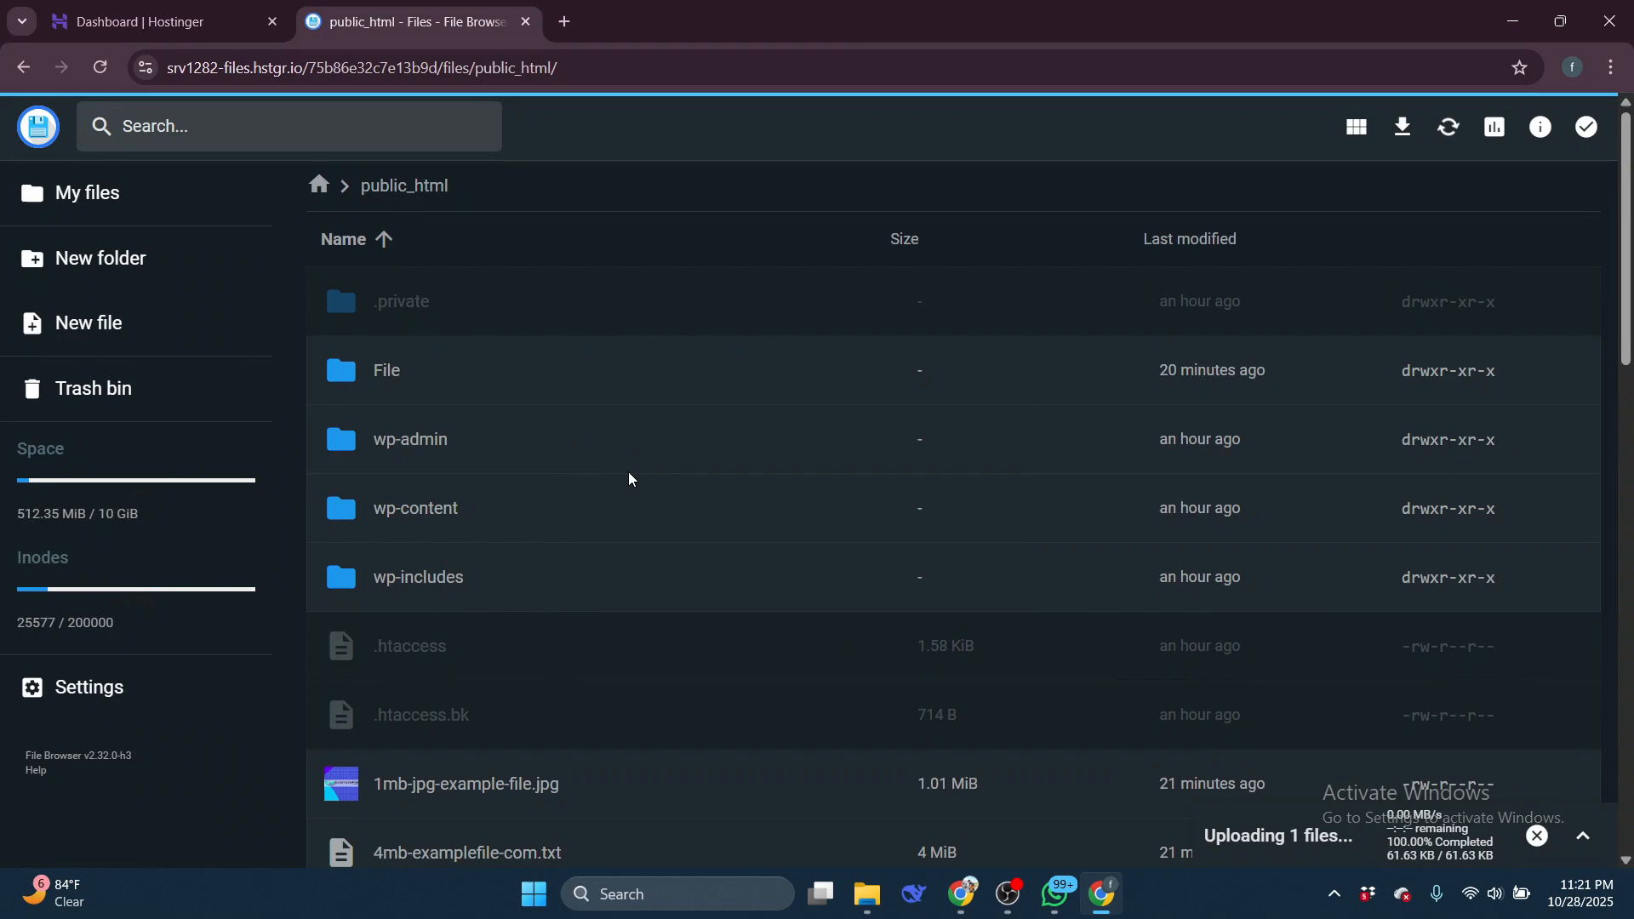
pyautogui.scroll(-3)
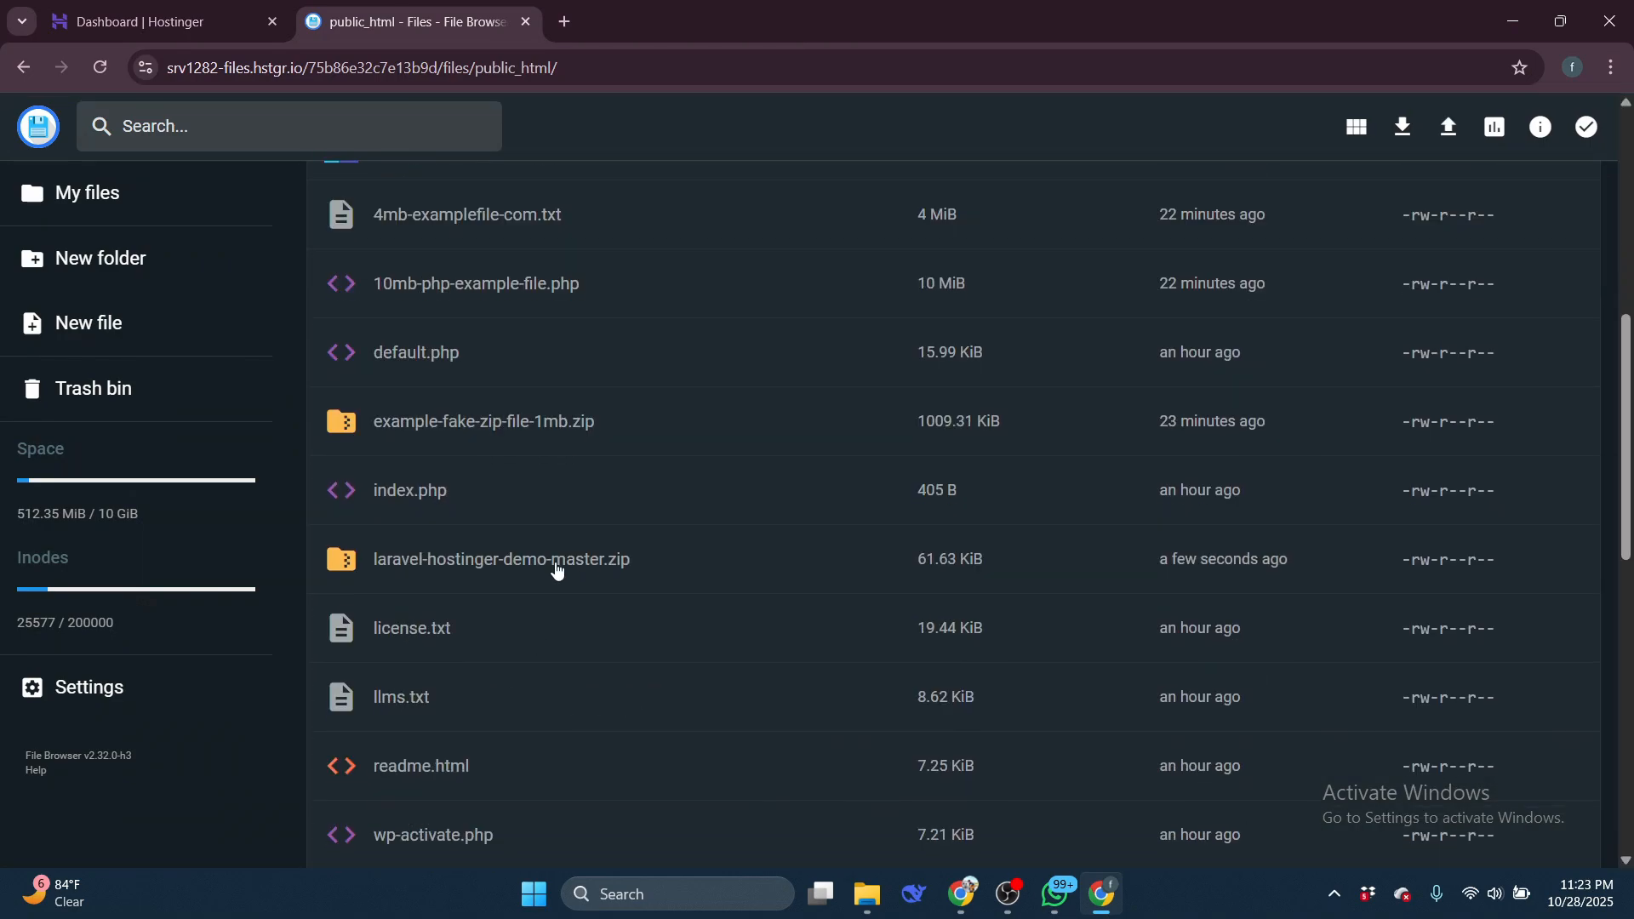
# Extract the Laravel zip archive into a new folder named Hello
pyautogui.rightClick(502, 559)
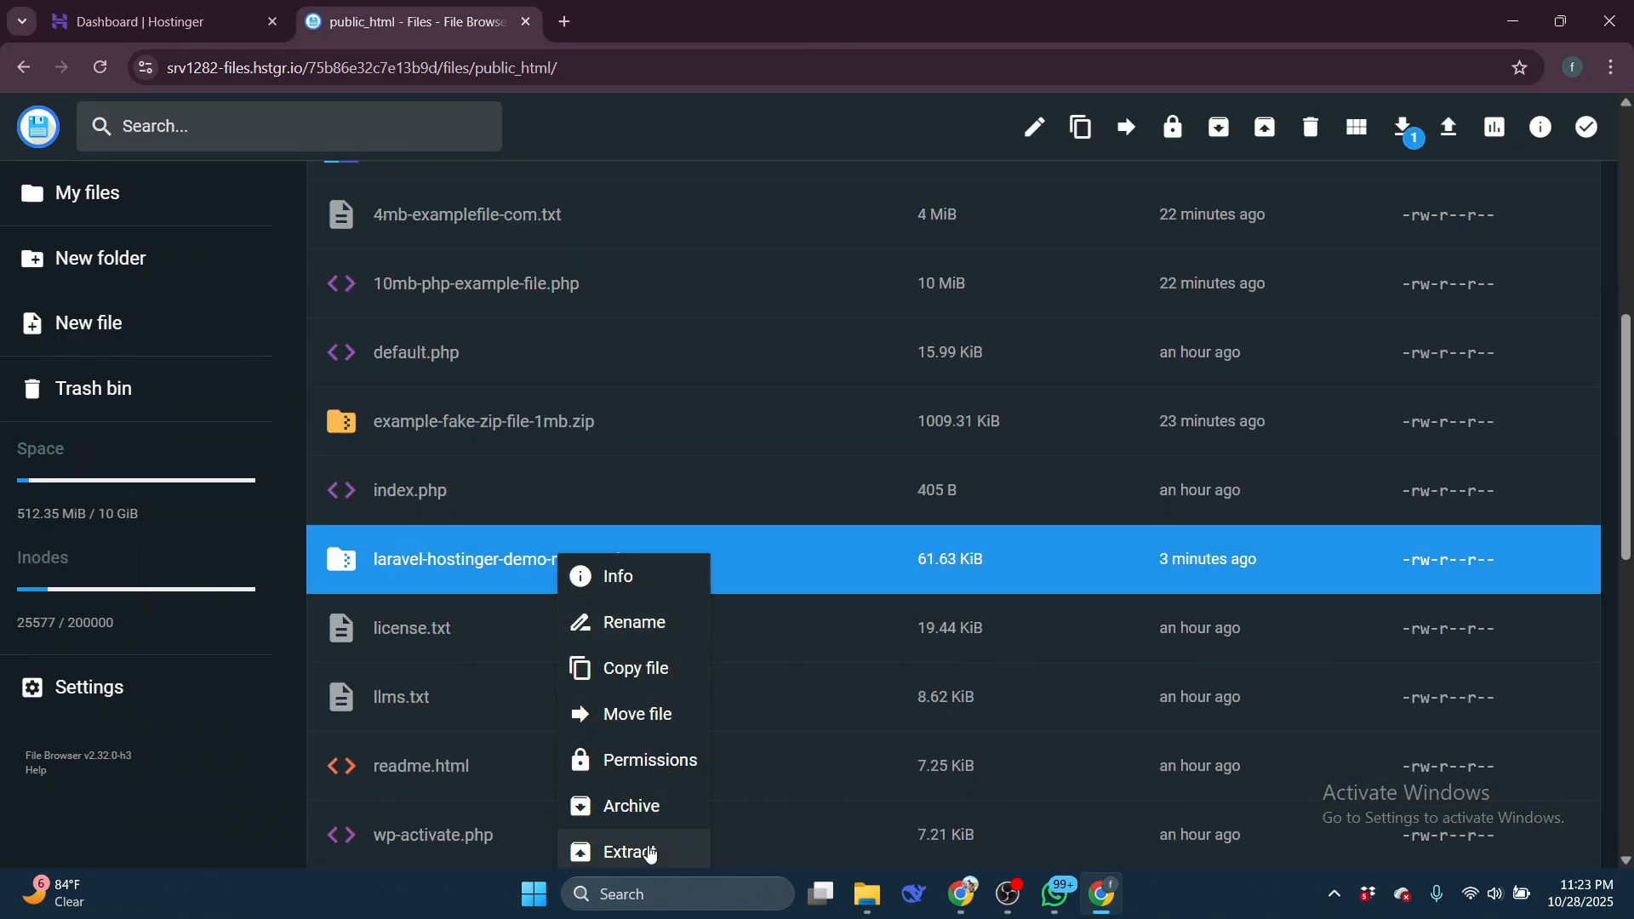
pyautogui.click(619, 851)
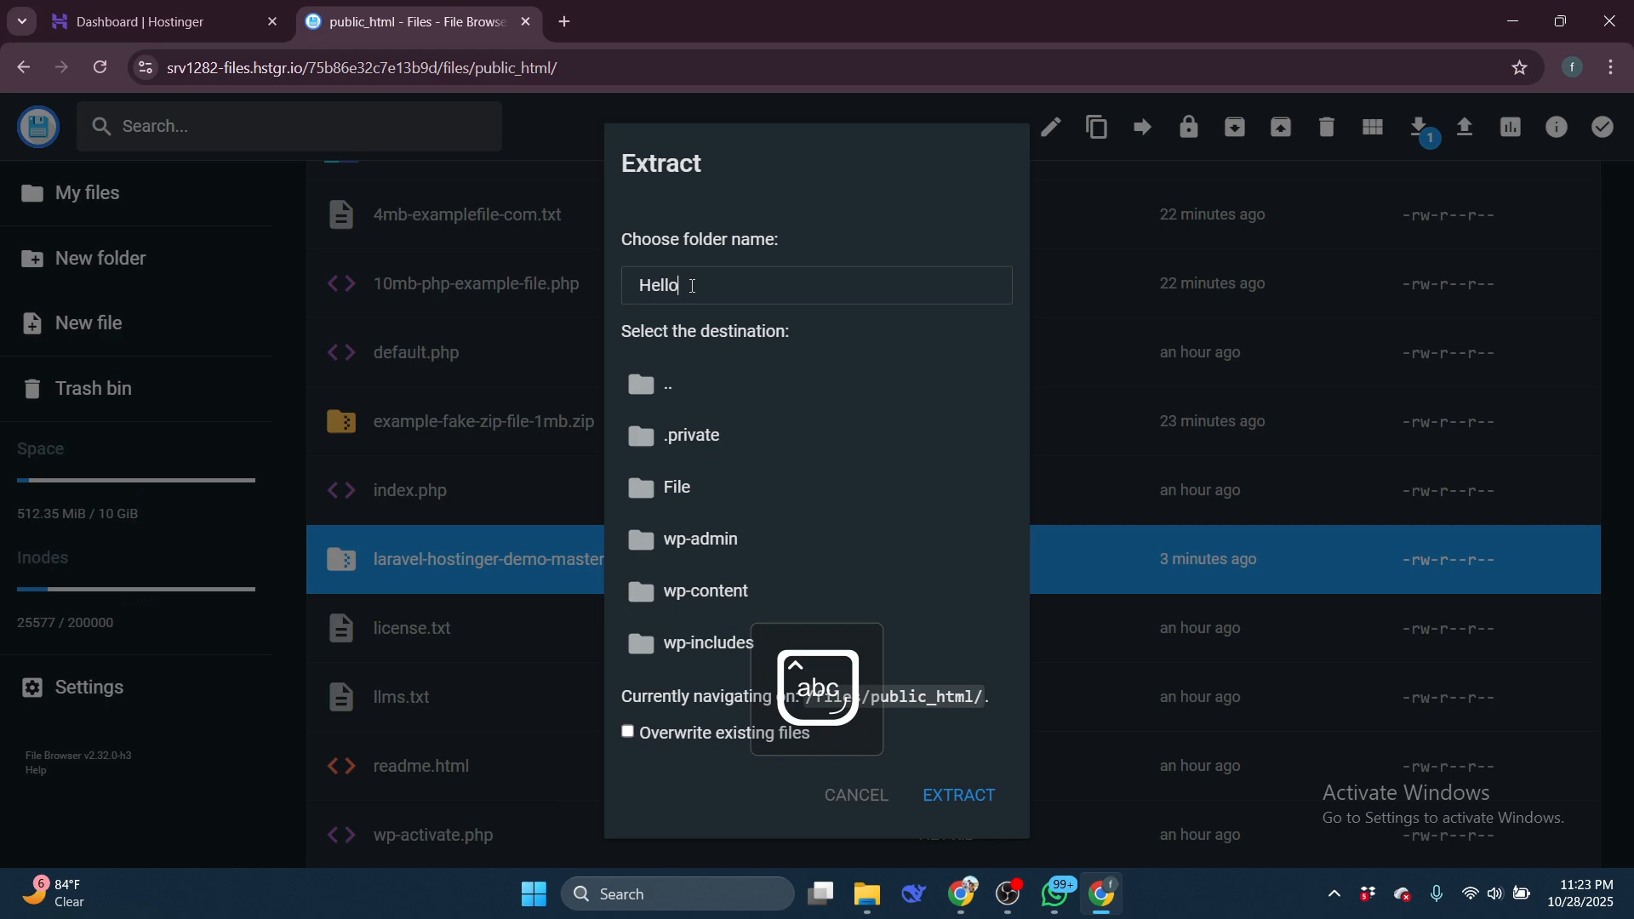
pyautogui.click(958, 795)
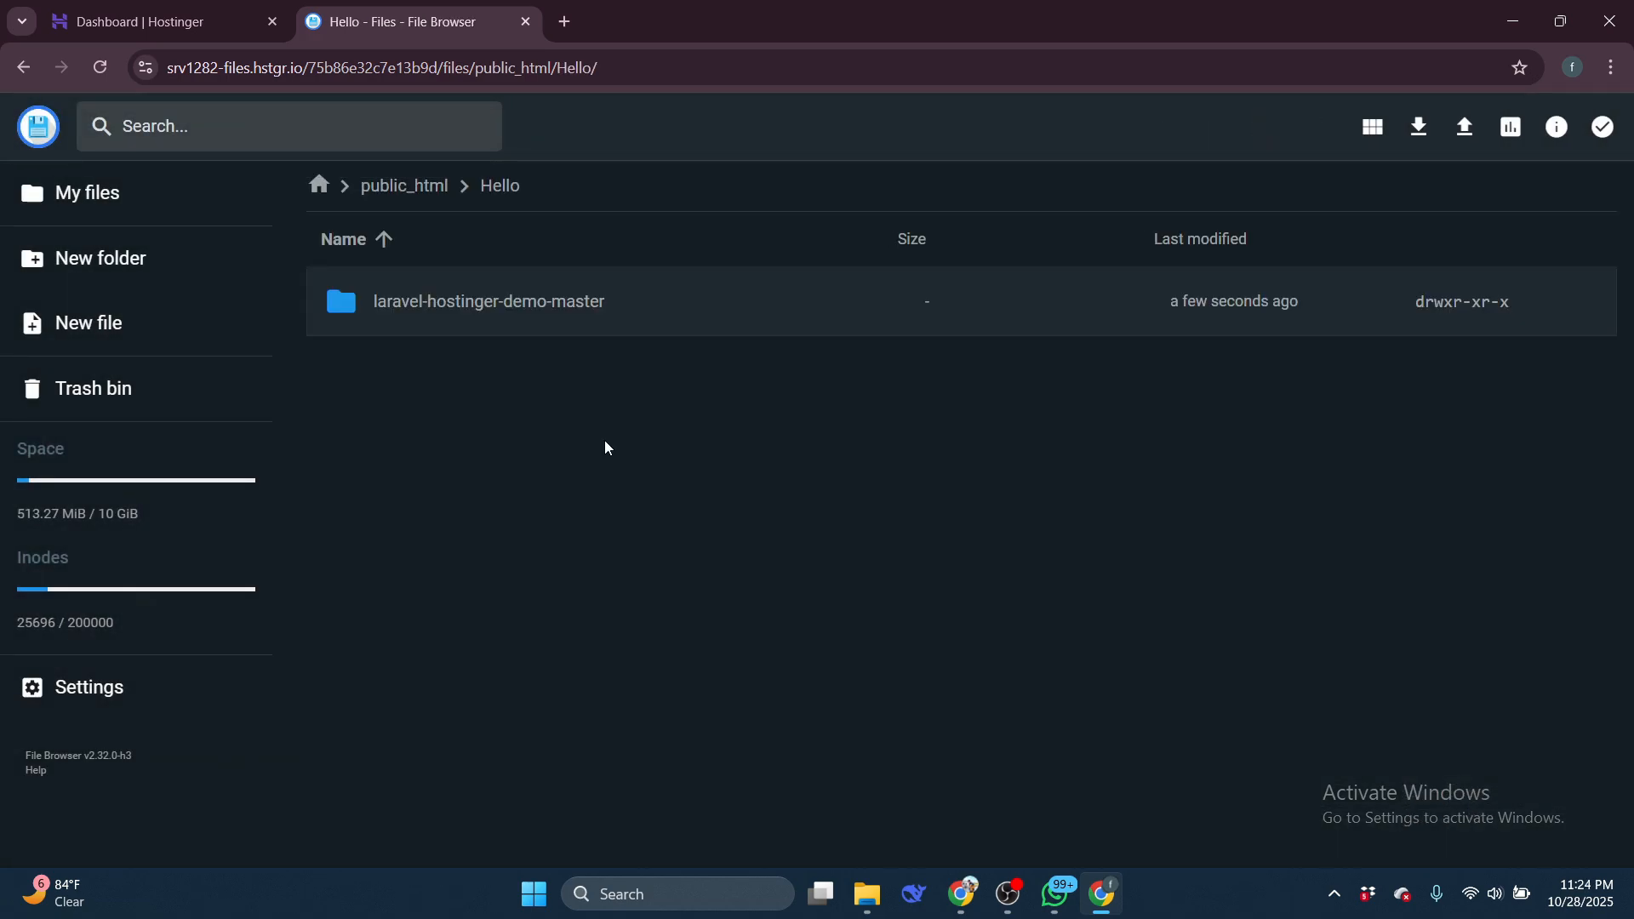
# Move all contents of laravel-hostinger-demo-master up one level into Hello
pyautogui.doubleClick(489, 301)
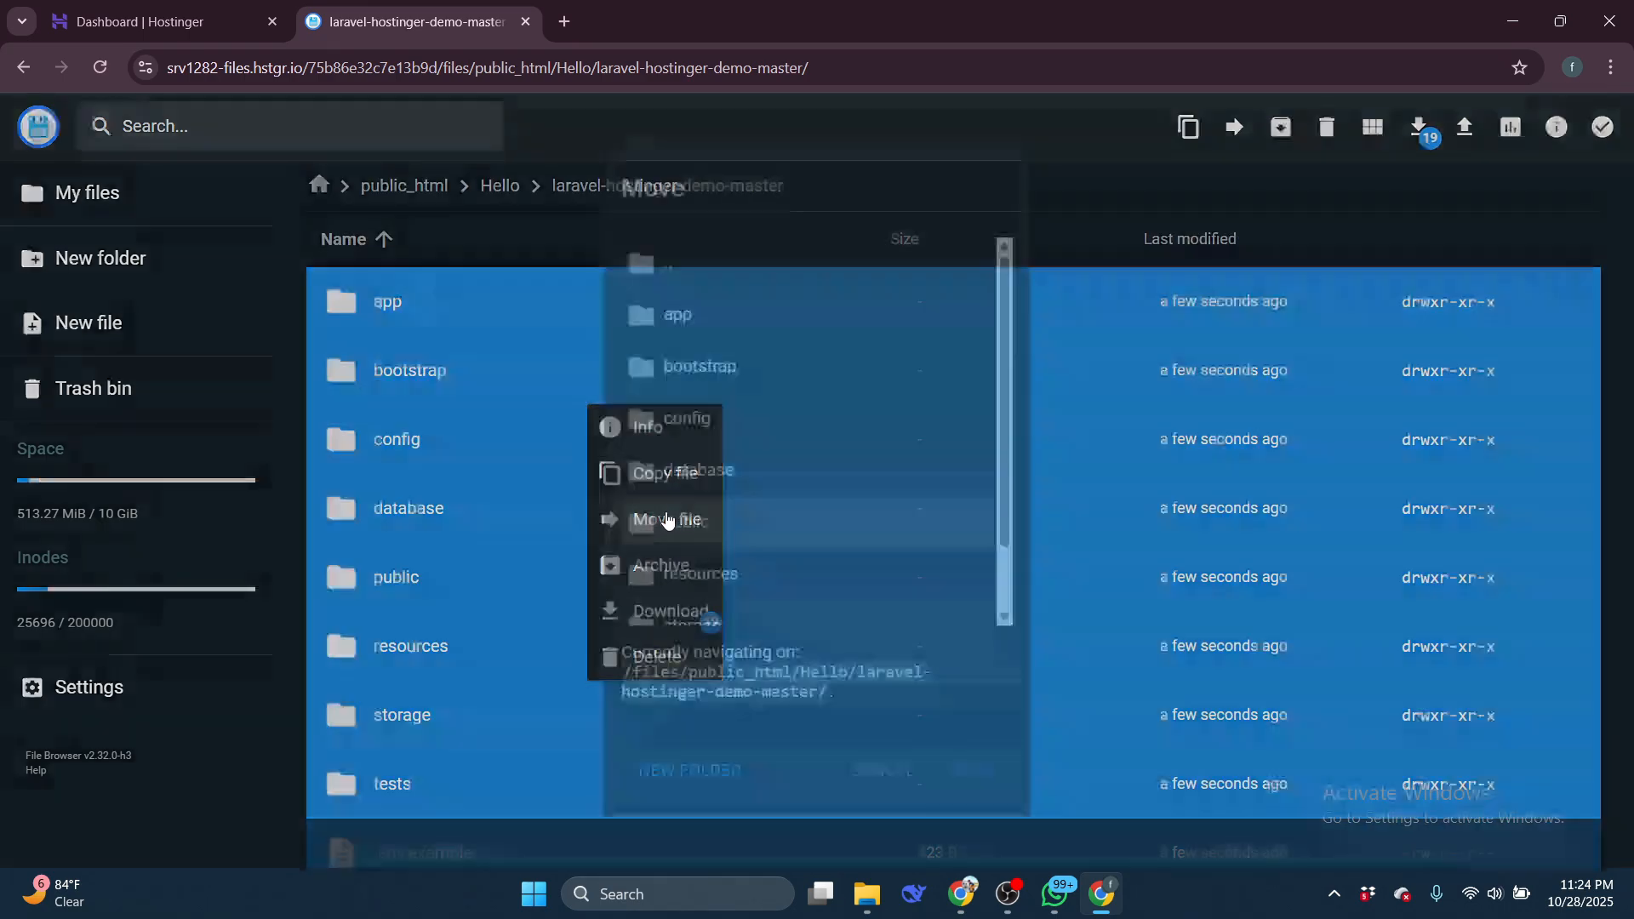
pyautogui.click(667, 520)
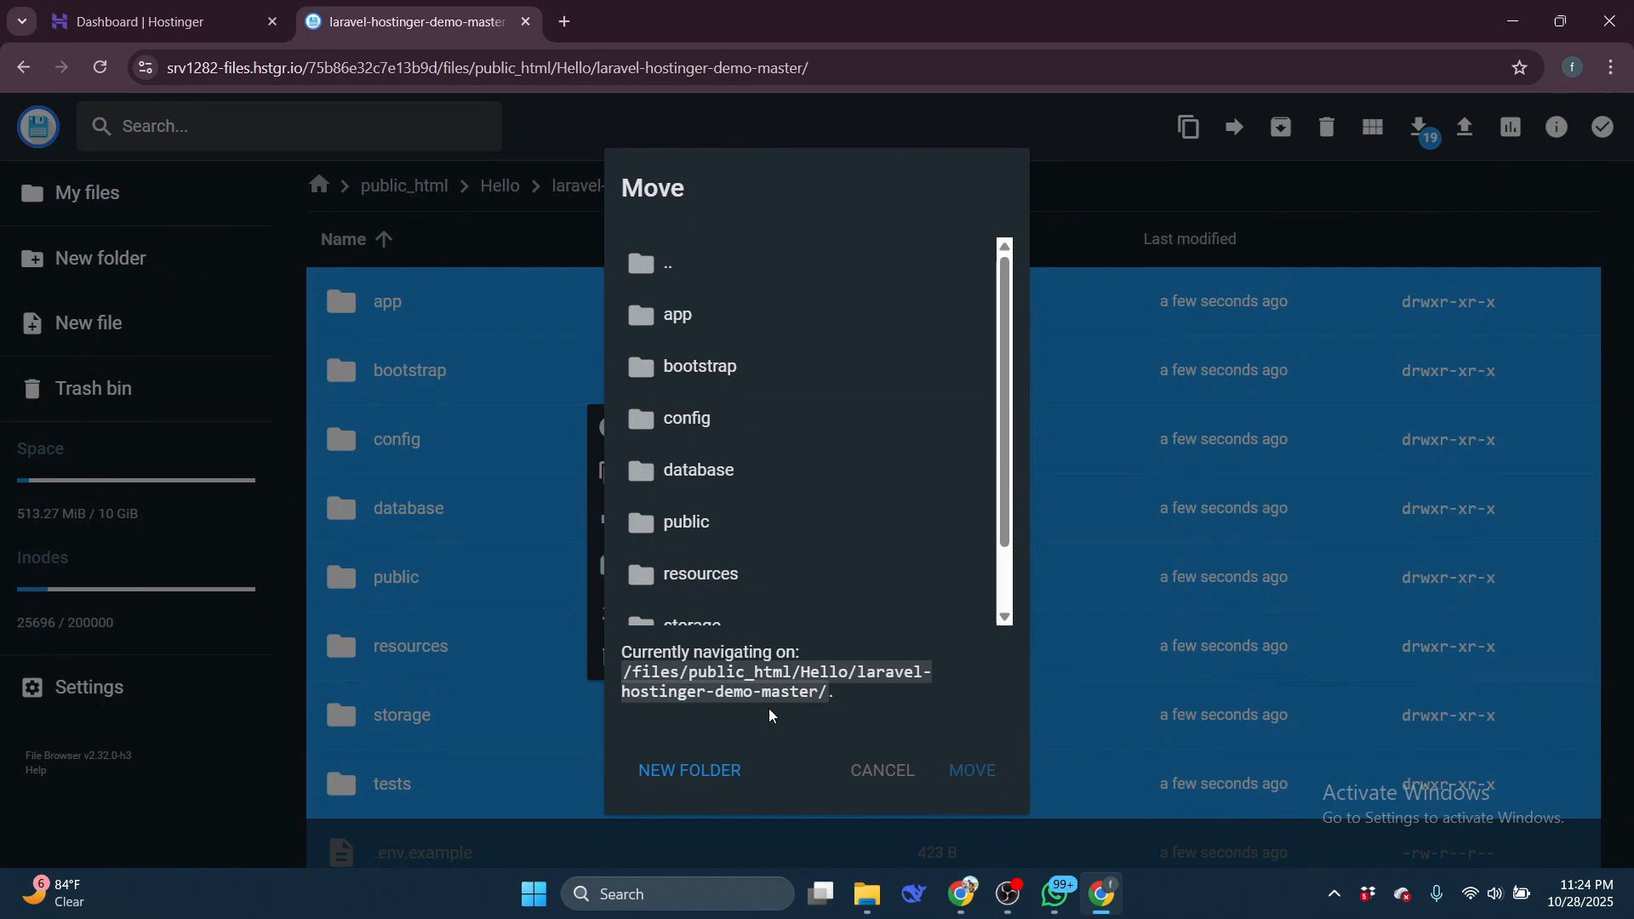
pyautogui.click(666, 263)
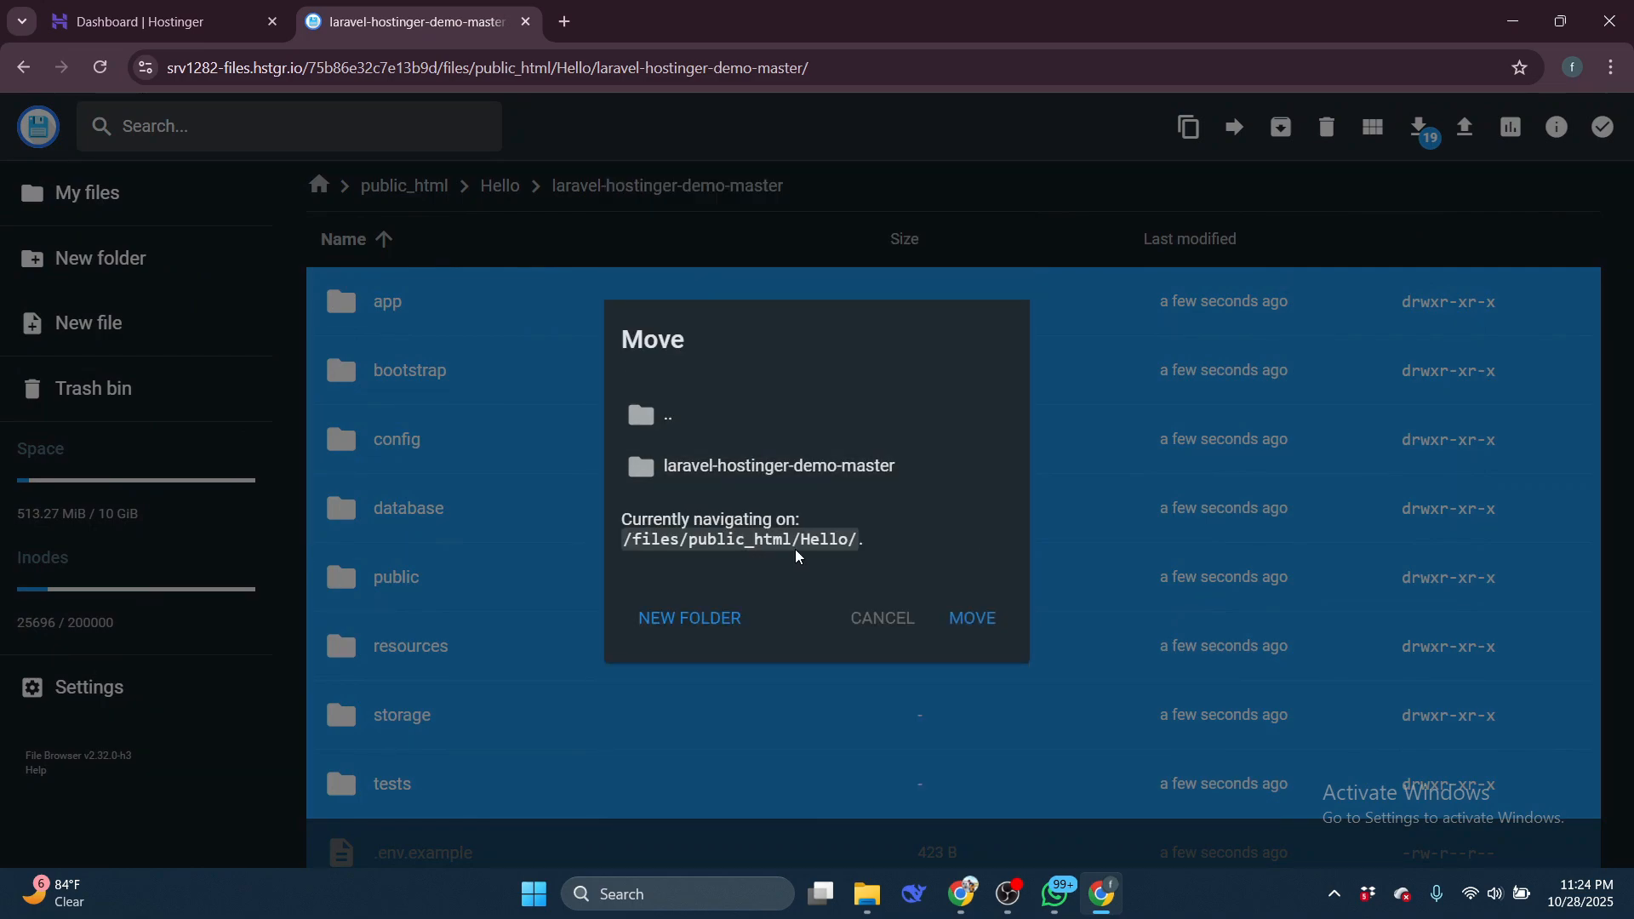
pyautogui.click(972, 618)
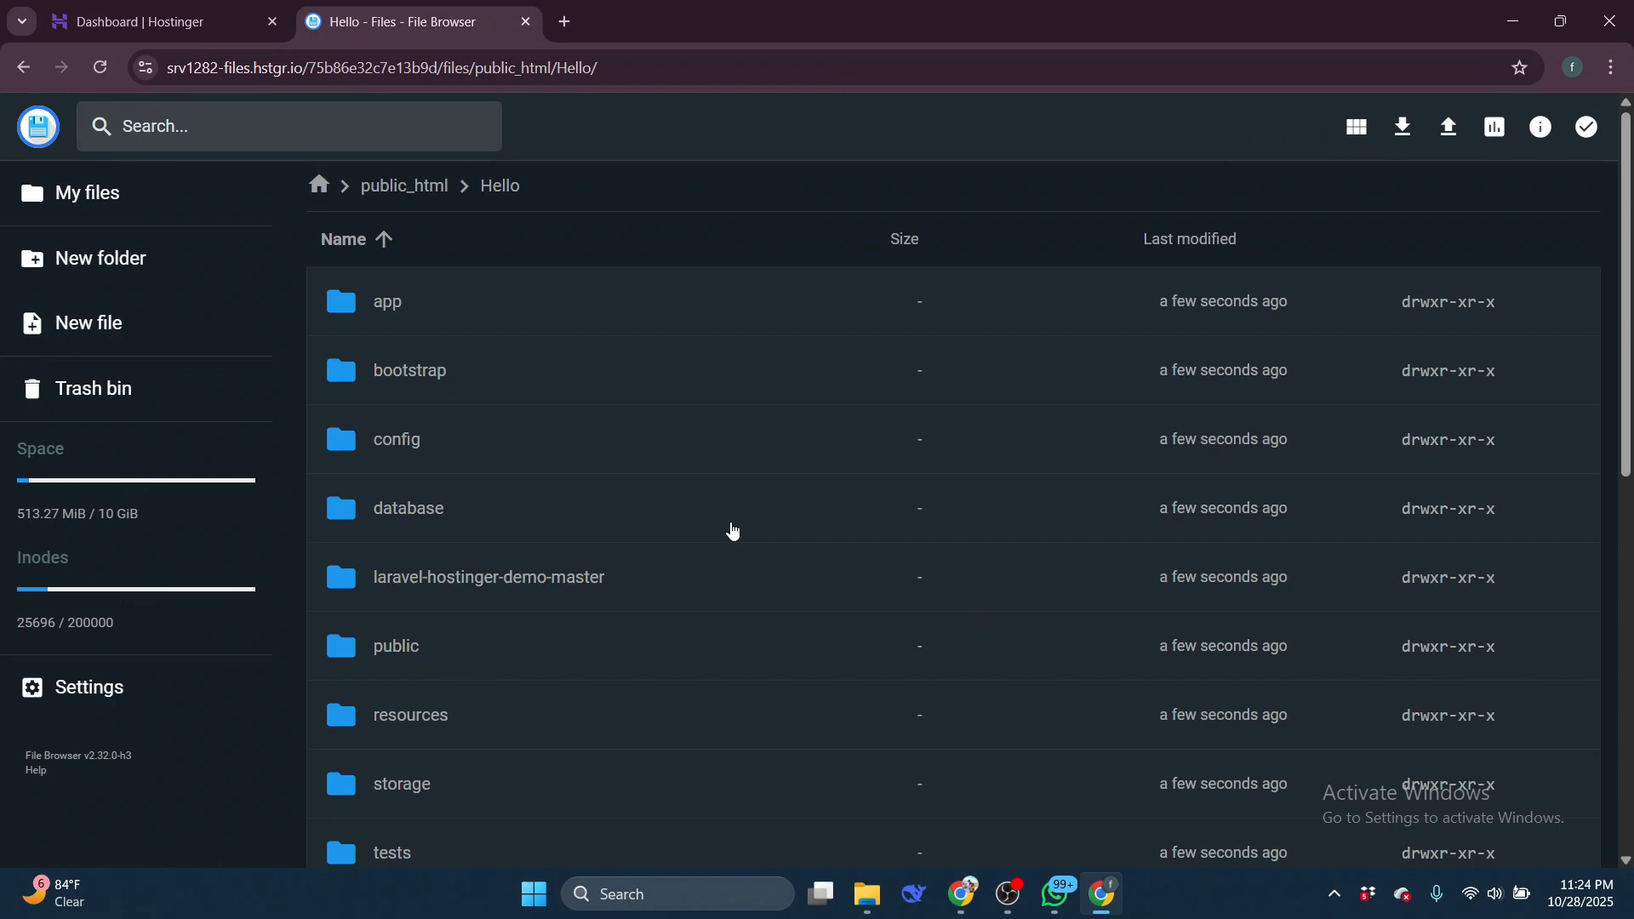
# Review the moved project folders, then return to public_html and the website dashboard
pyautogui.scroll(-3)
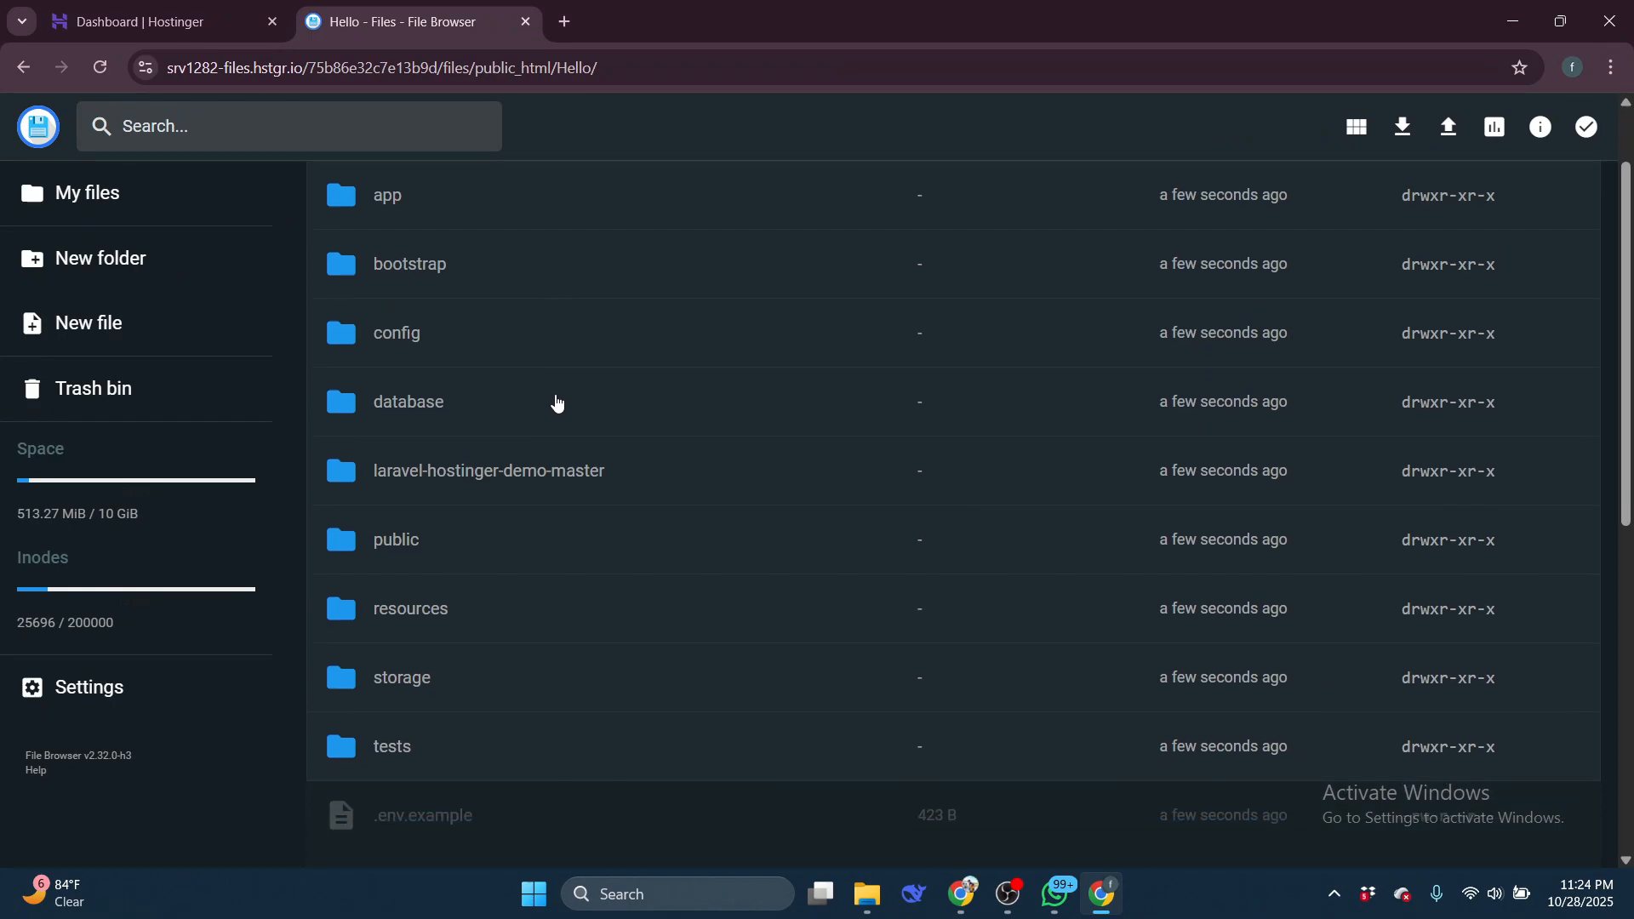
pyautogui.scroll(-3)
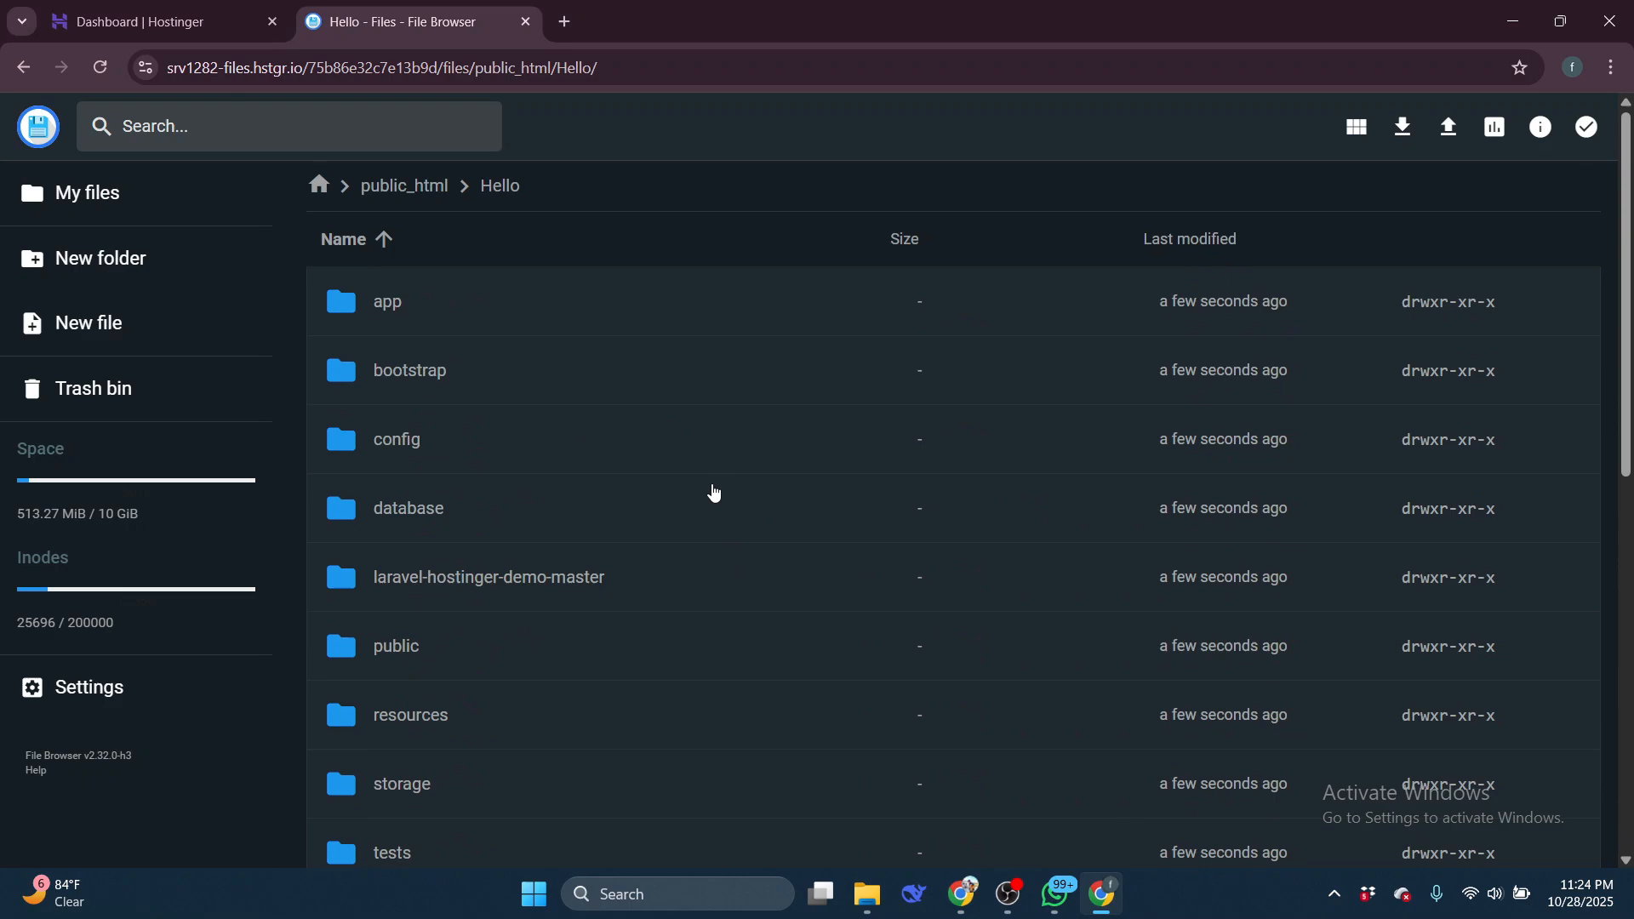
pyautogui.click(403, 185)
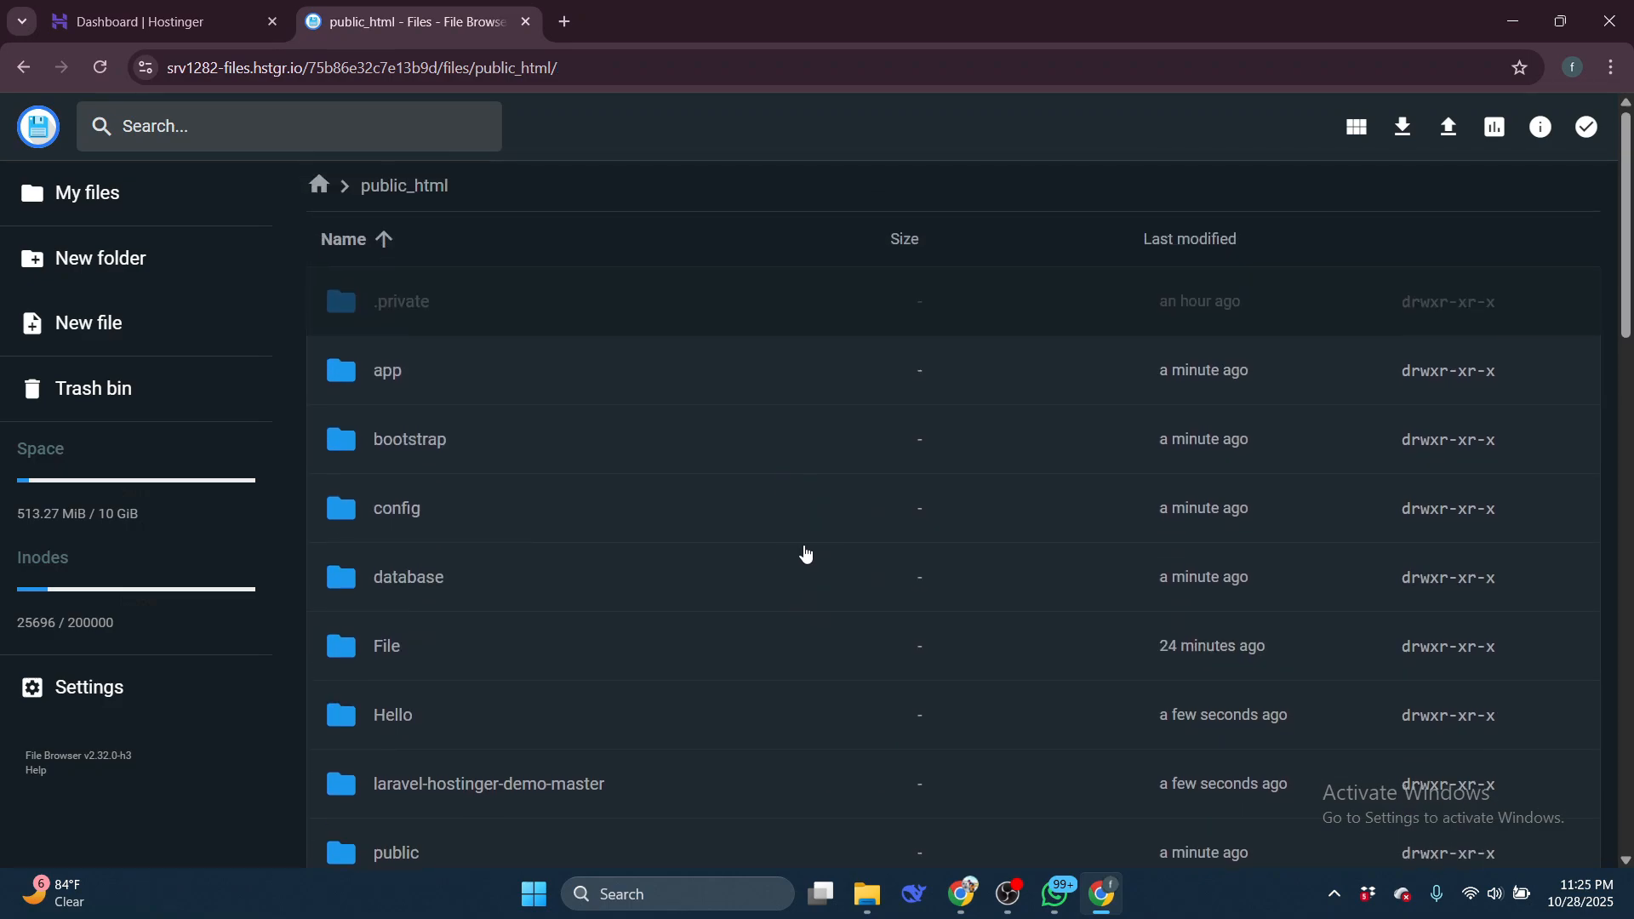
pyautogui.click(153, 22)
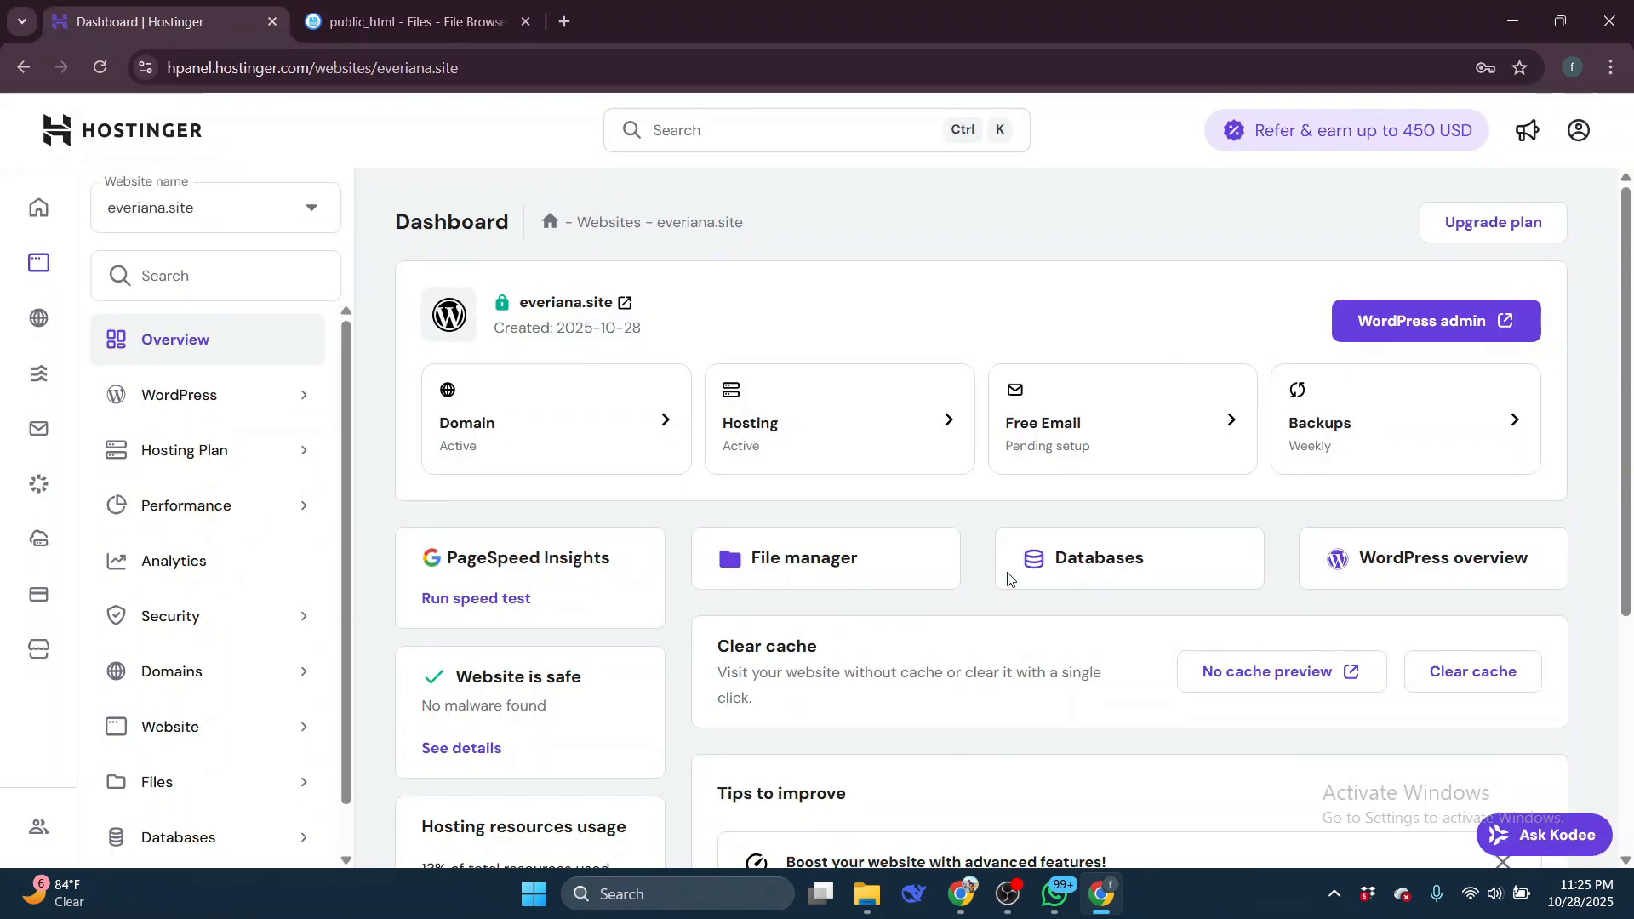
pyautogui.scroll(-3)
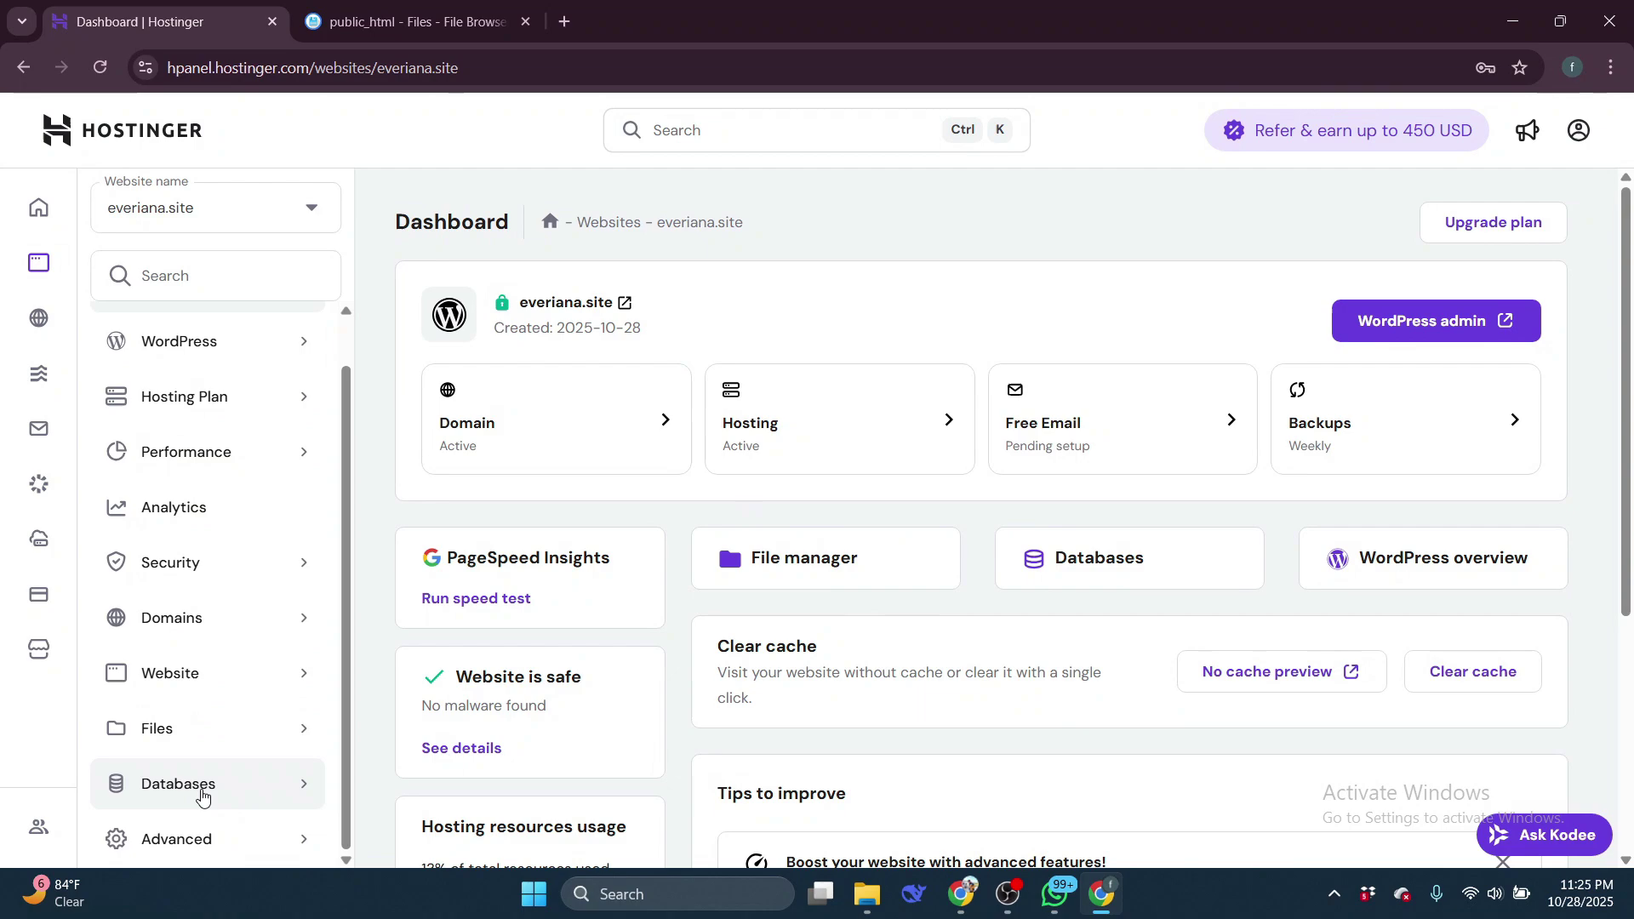
pyautogui.click(178, 784)
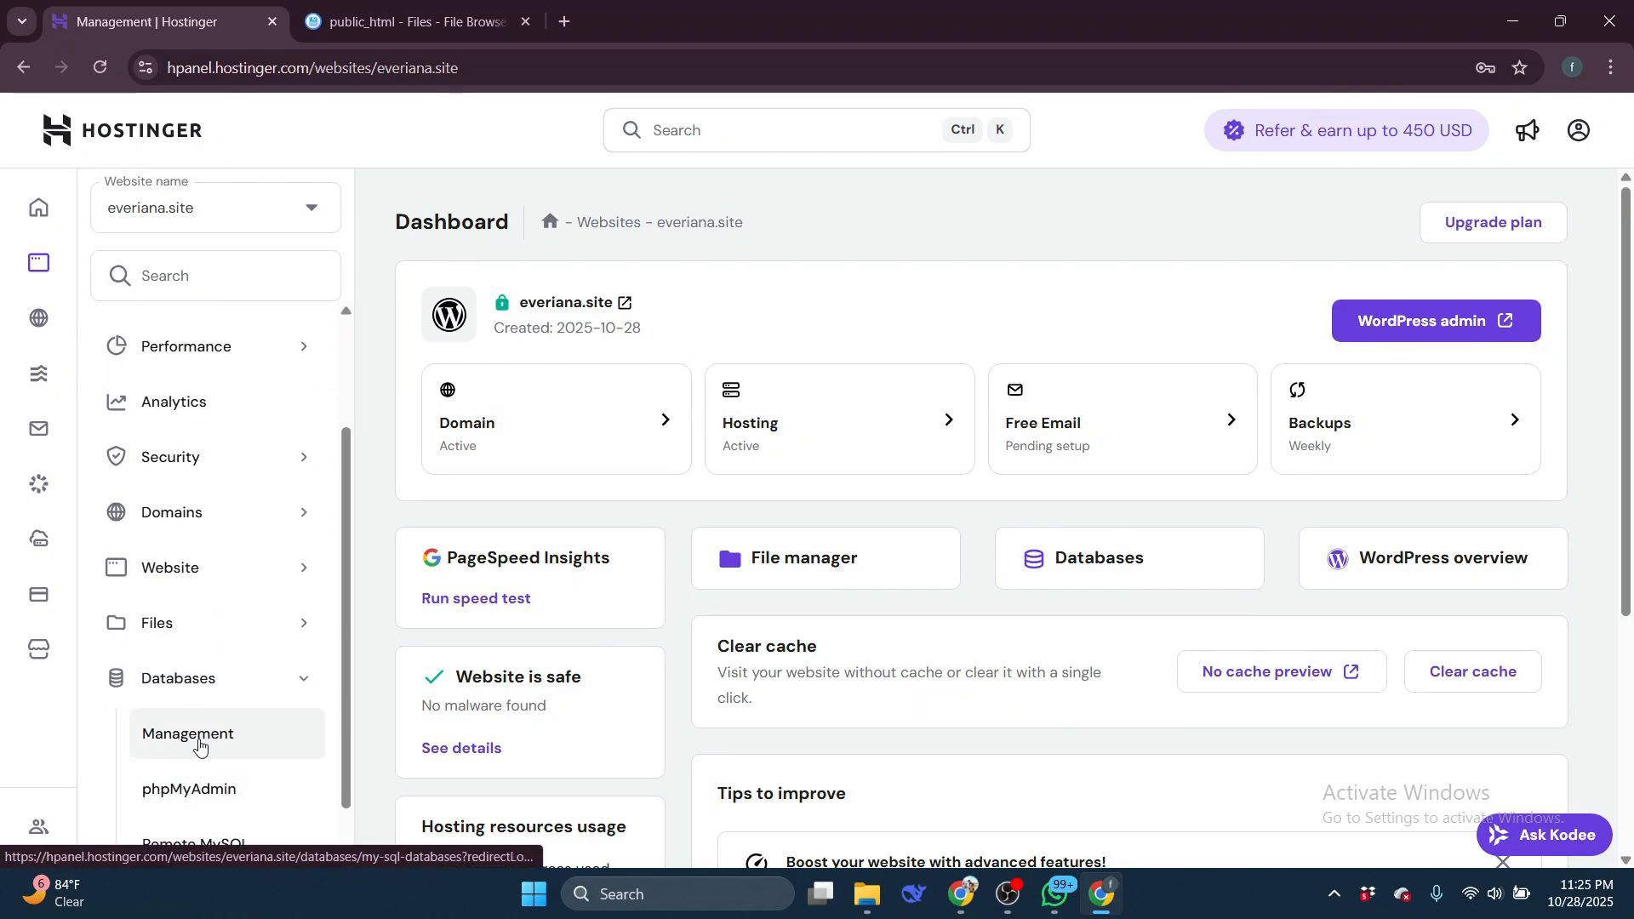
pyautogui.click(189, 734)
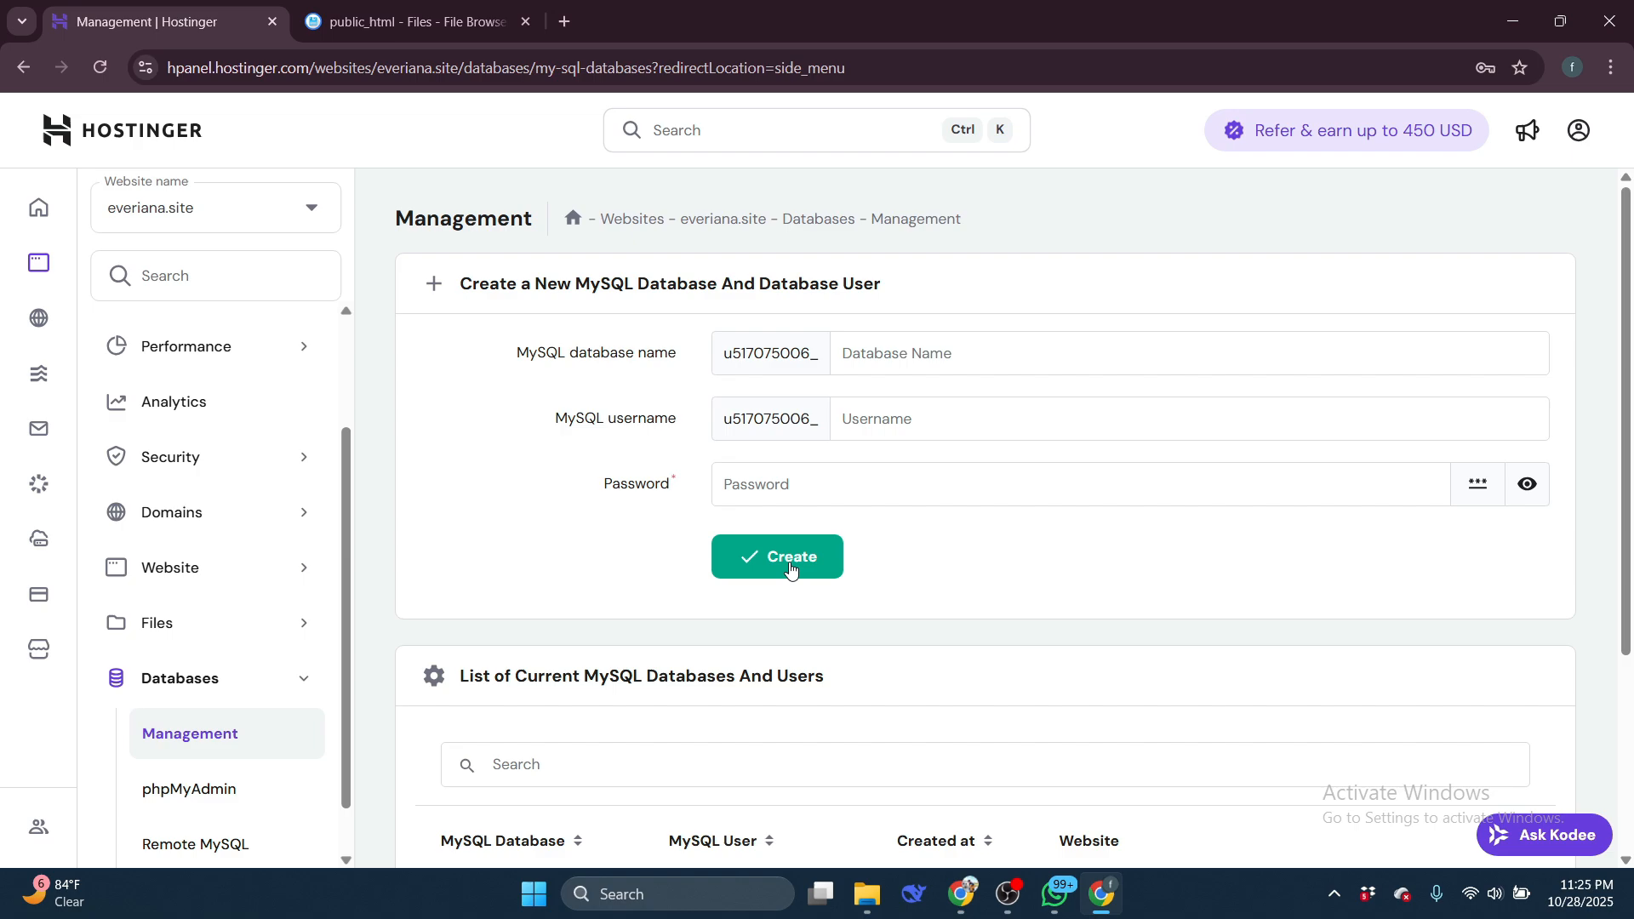
pyautogui.scroll(-3)
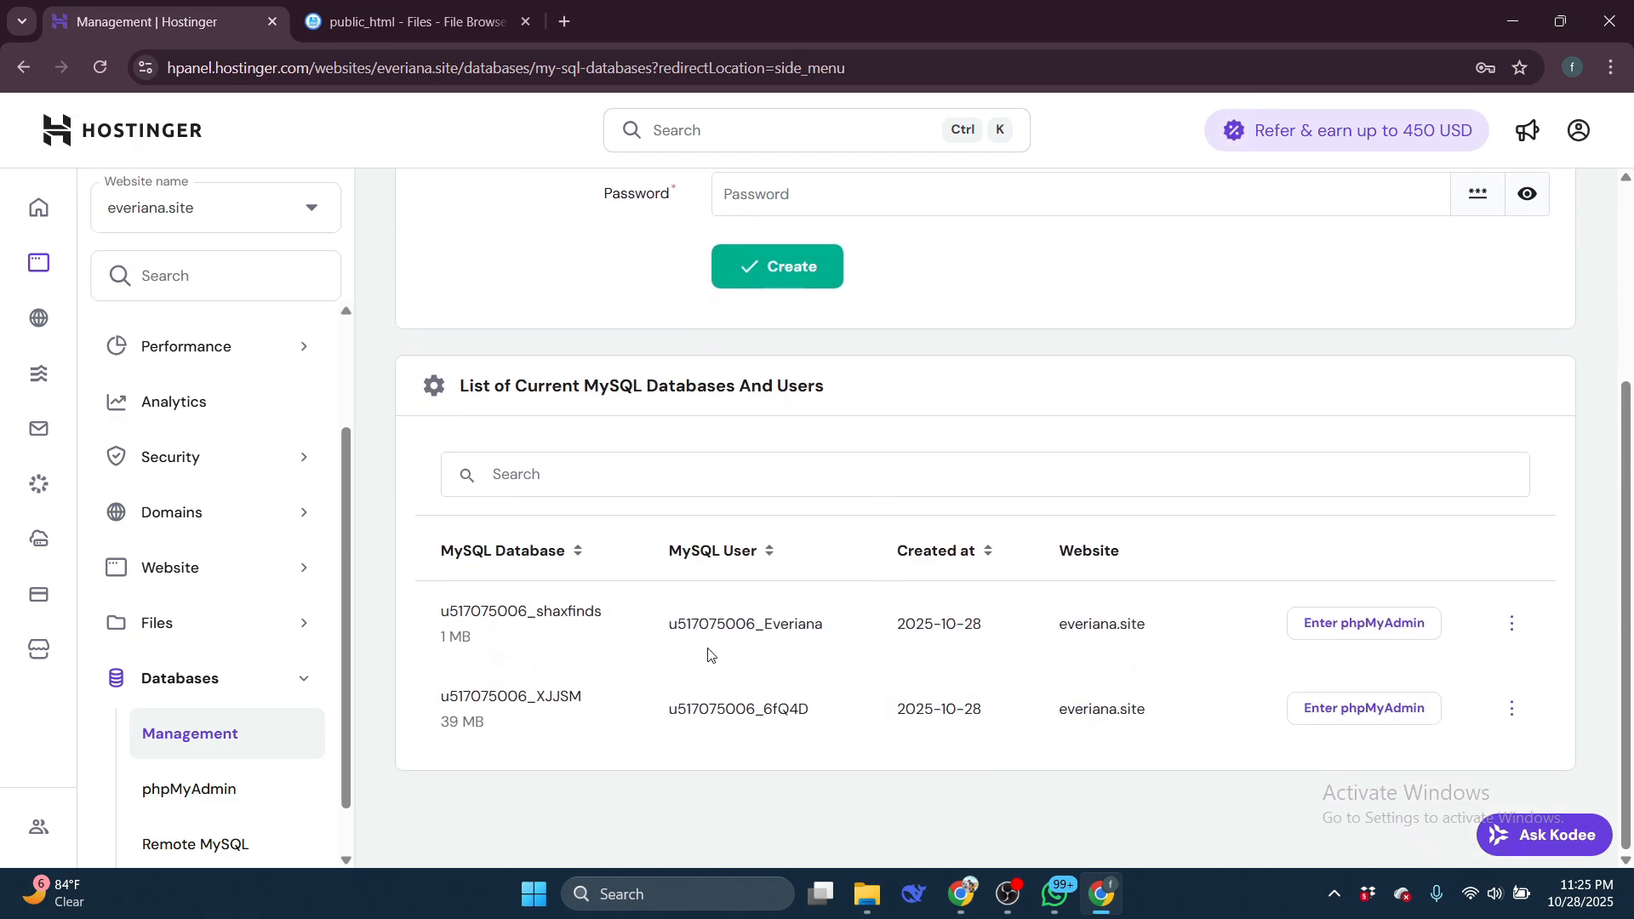
pyautogui.moveTo(751, 642)
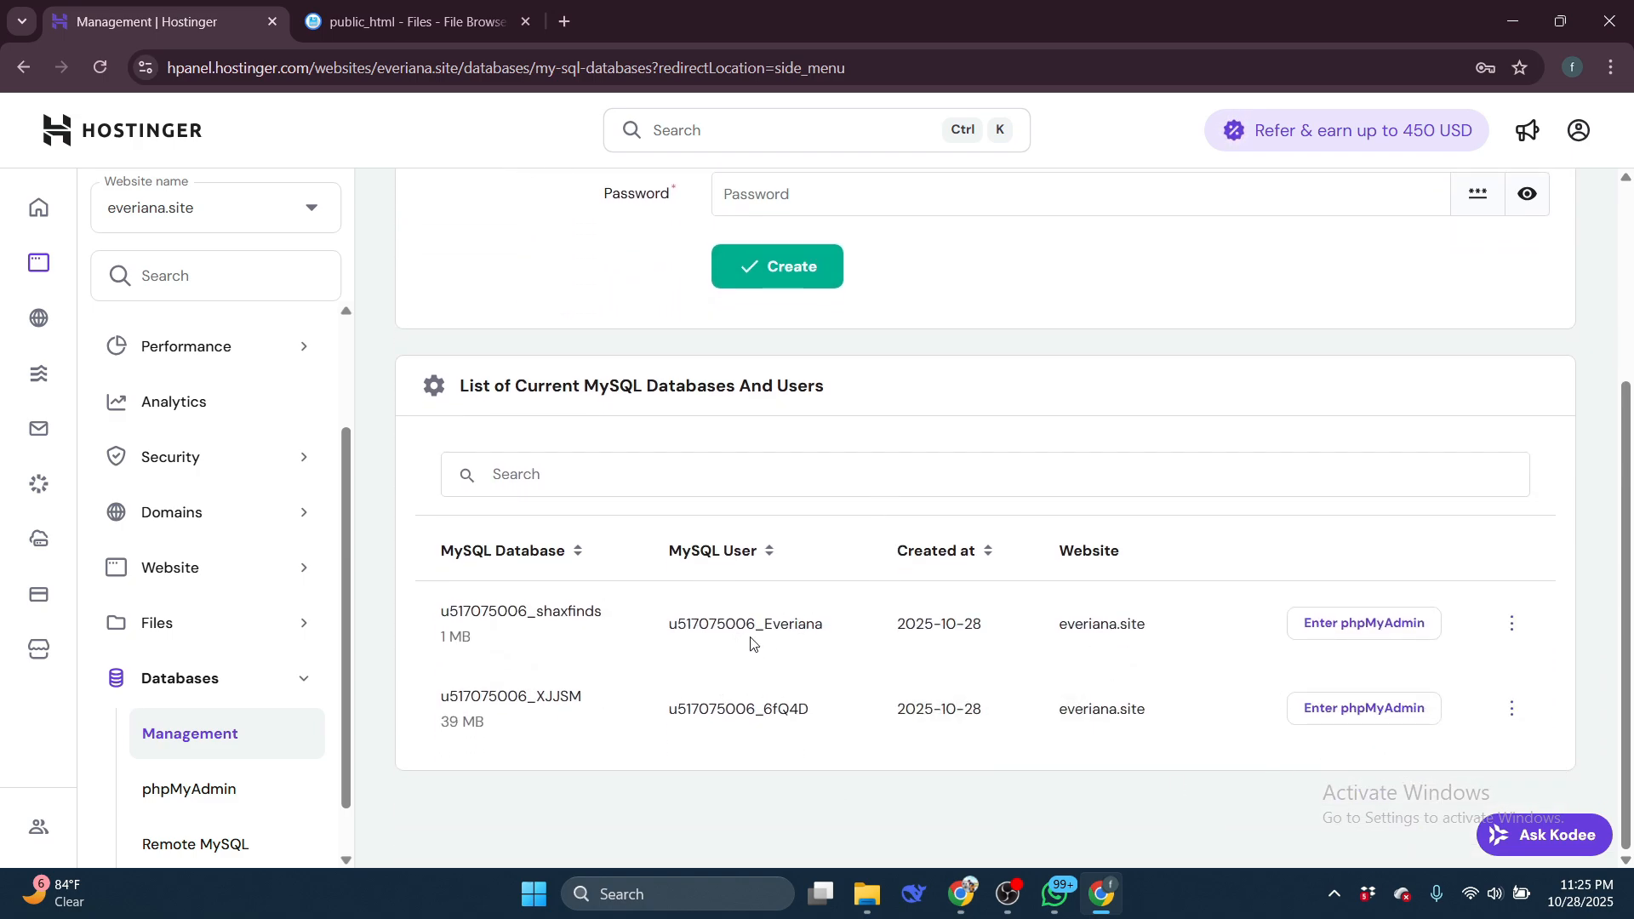
pyautogui.click(1363, 623)
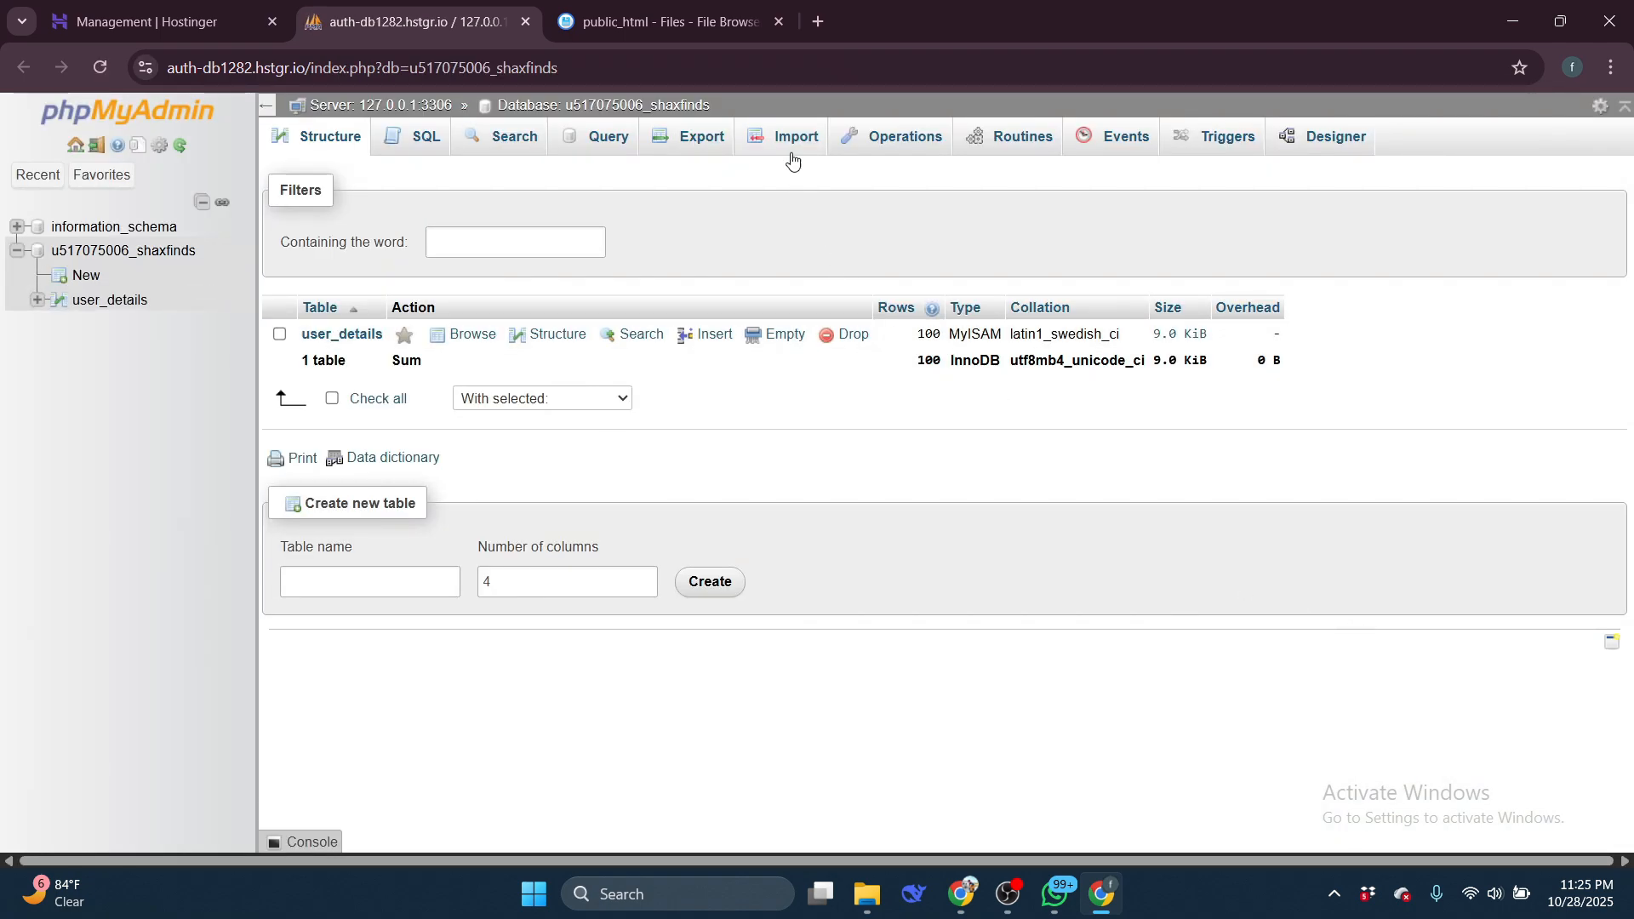
# Select sample1.sql from Downloads on the database's Import page
pyautogui.click(795, 136)
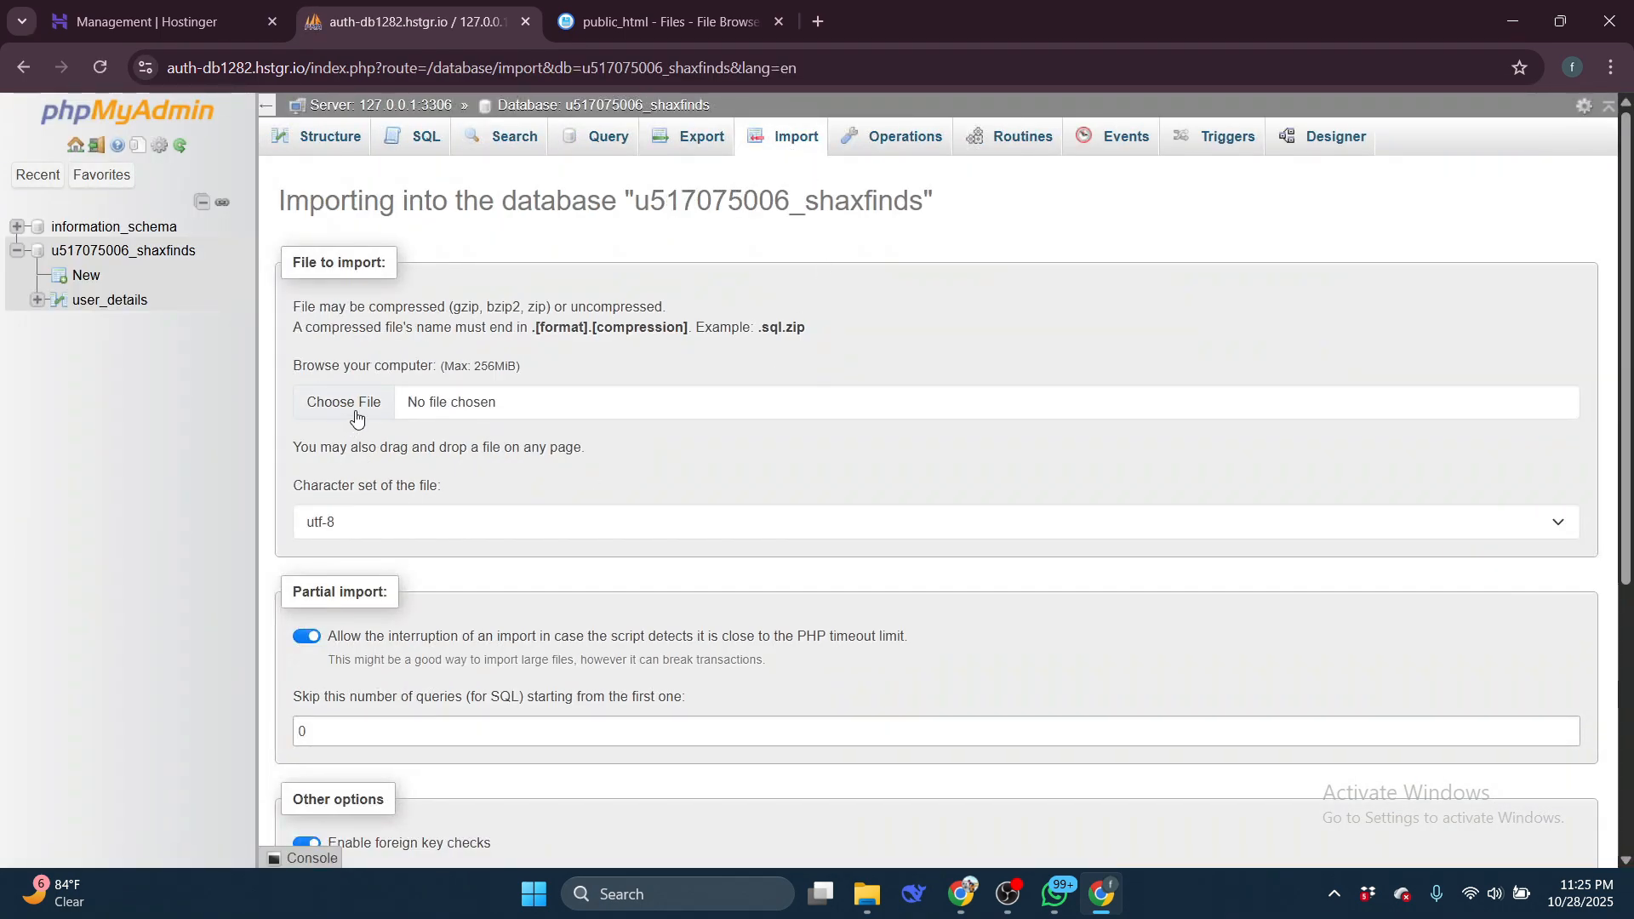
pyautogui.click(343, 401)
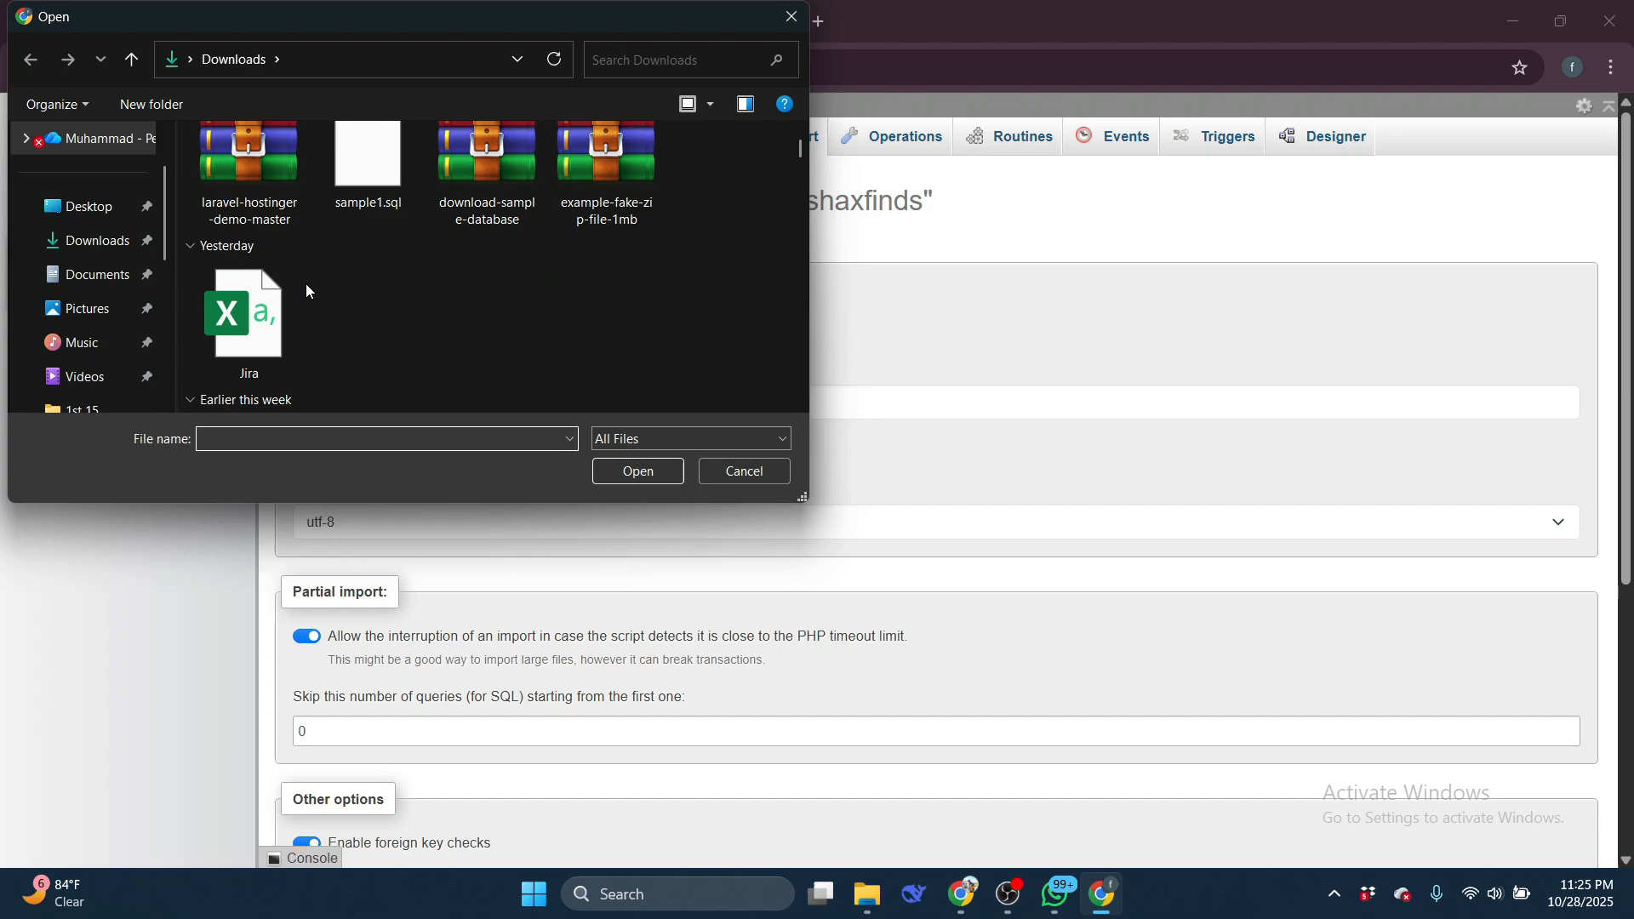
pyautogui.click(367, 162)
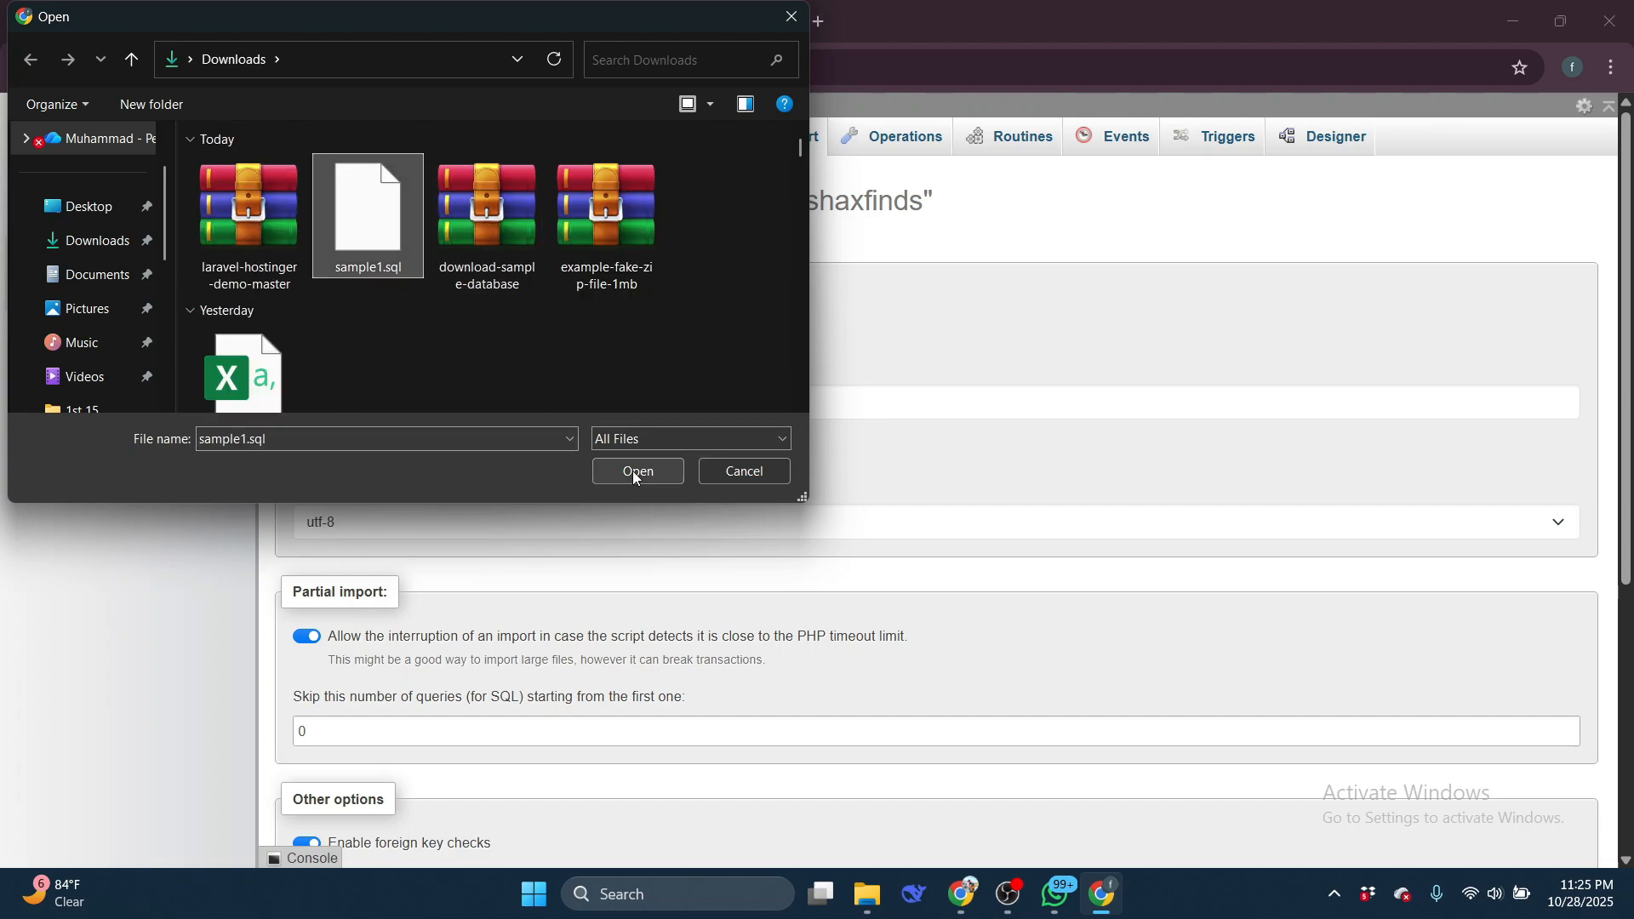
pyautogui.click(638, 471)
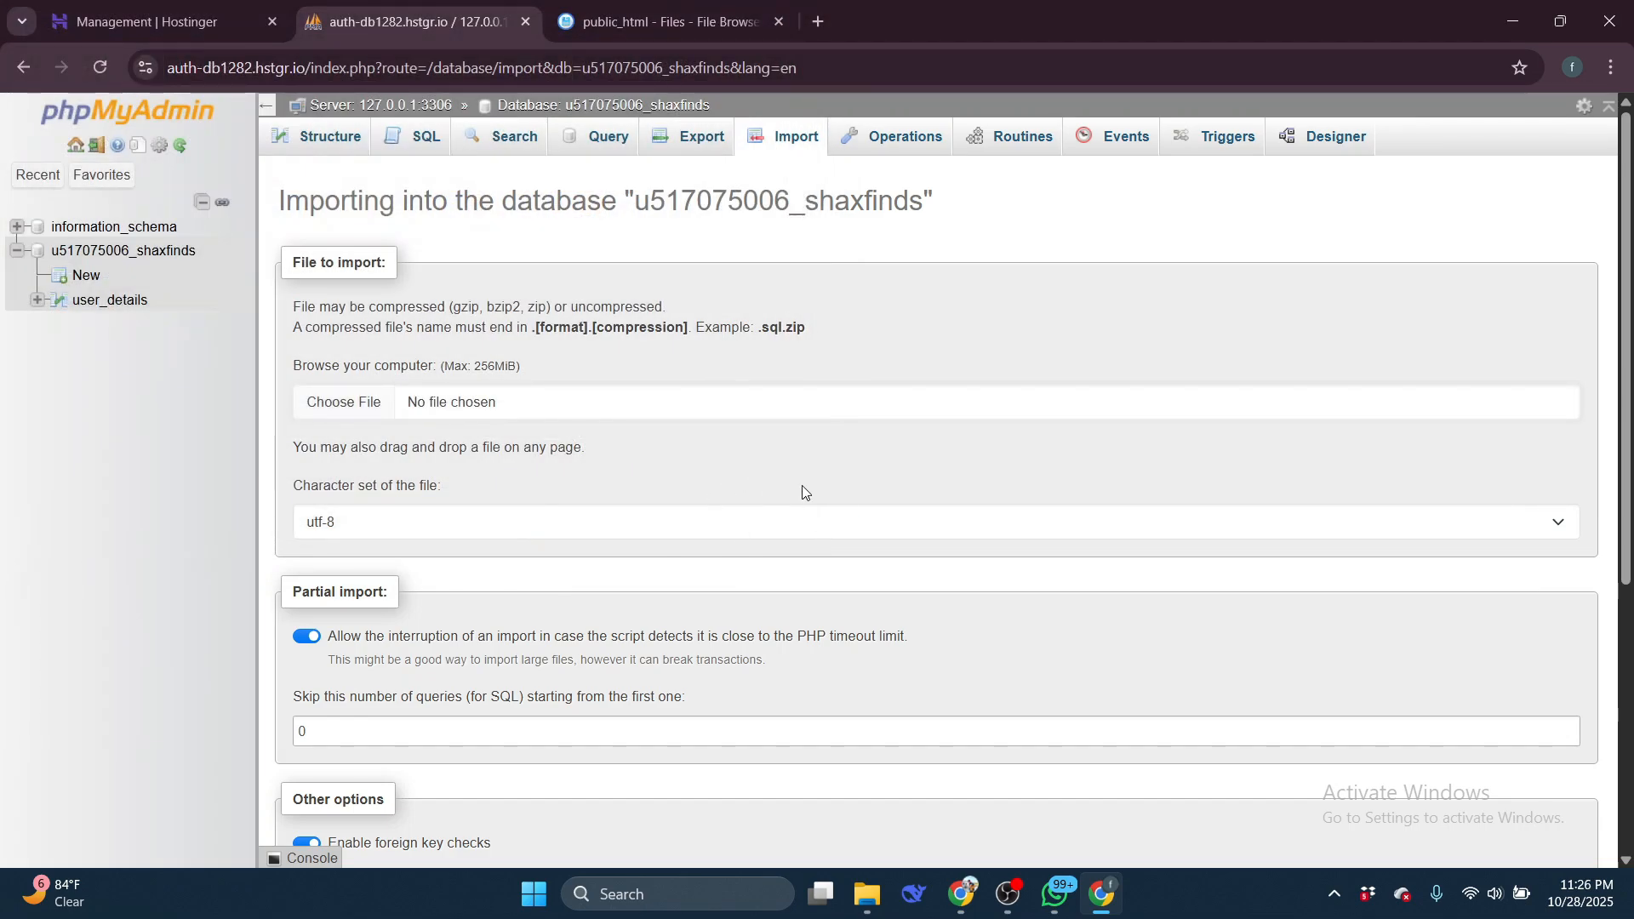
# Open .env.example from public_html in the File Browser text editor
pyautogui.click(675, 21)
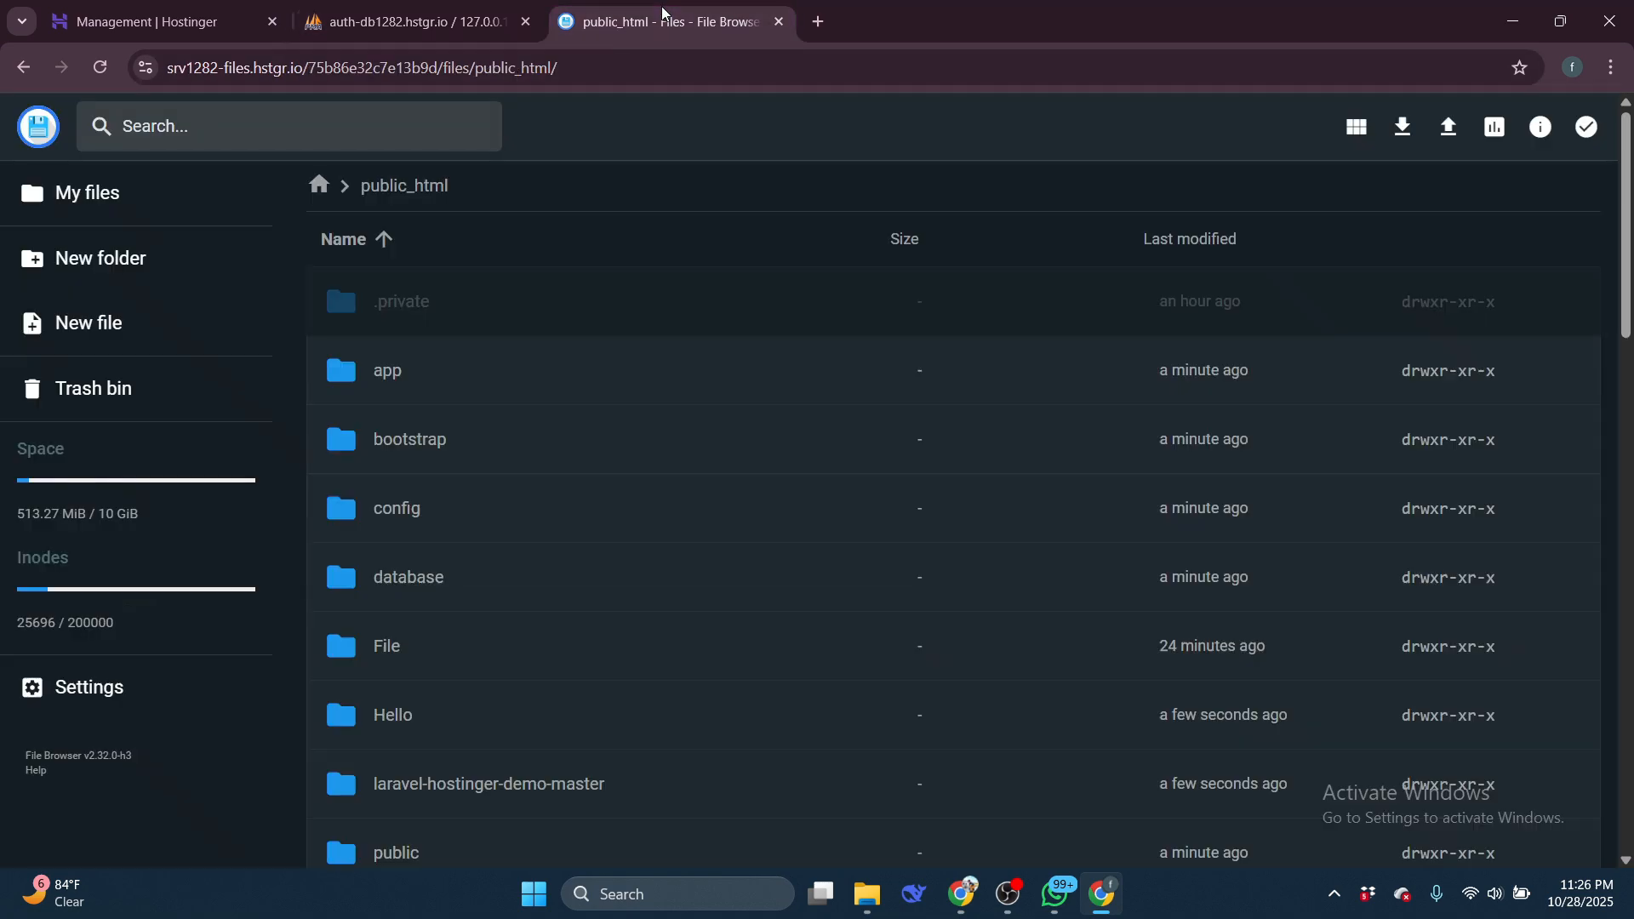
pyautogui.scroll(-3)
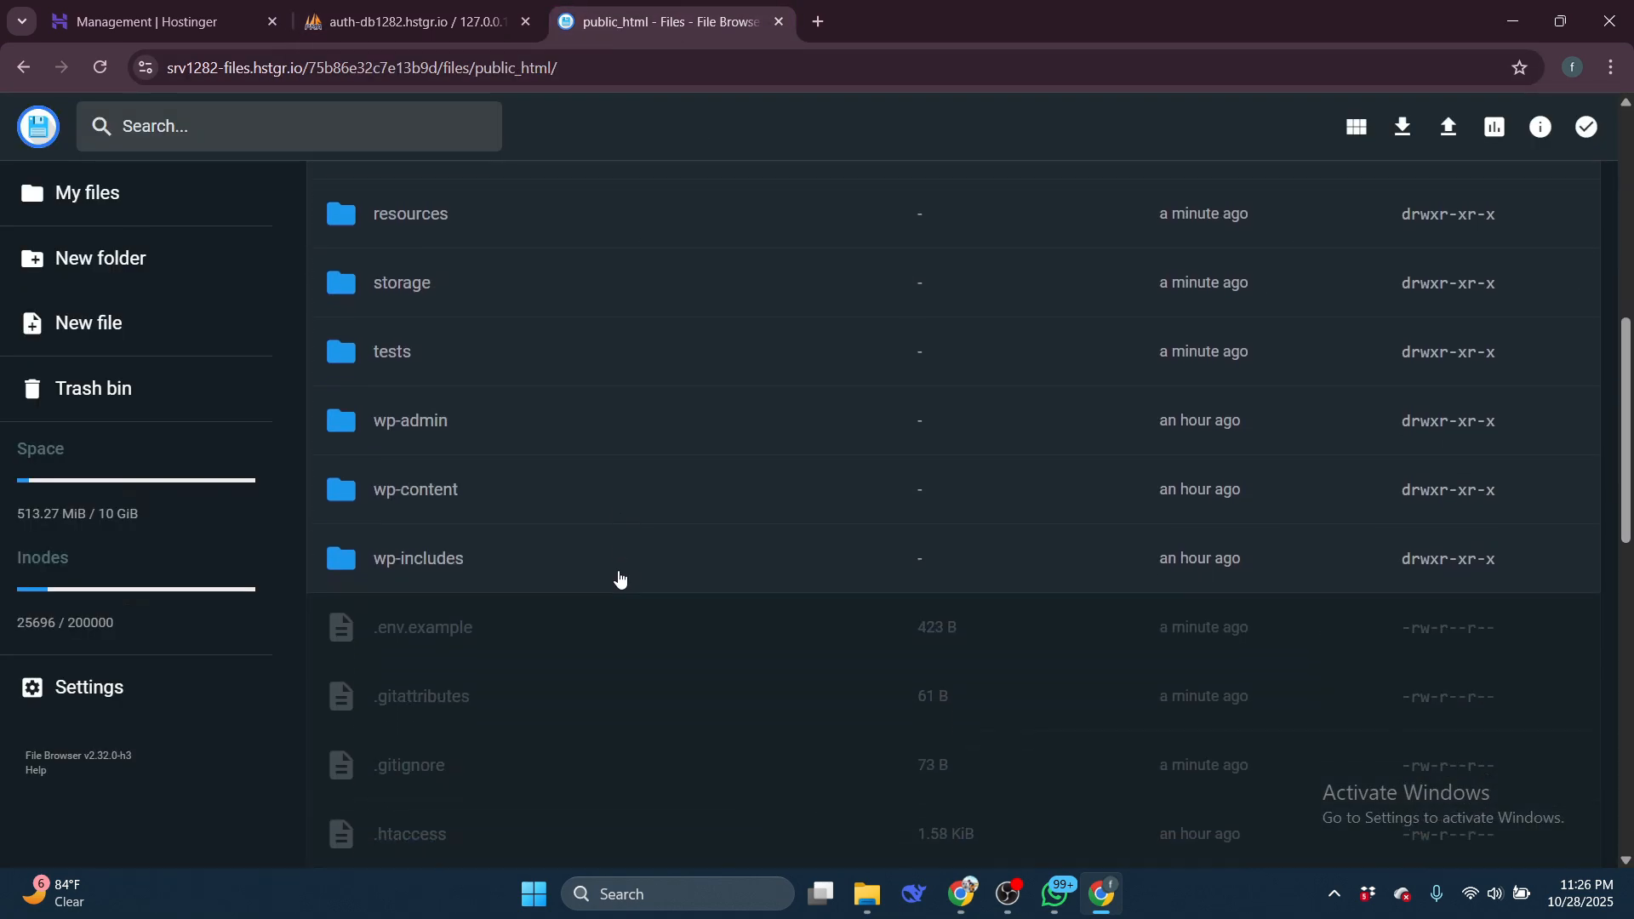
pyautogui.scroll(-3)
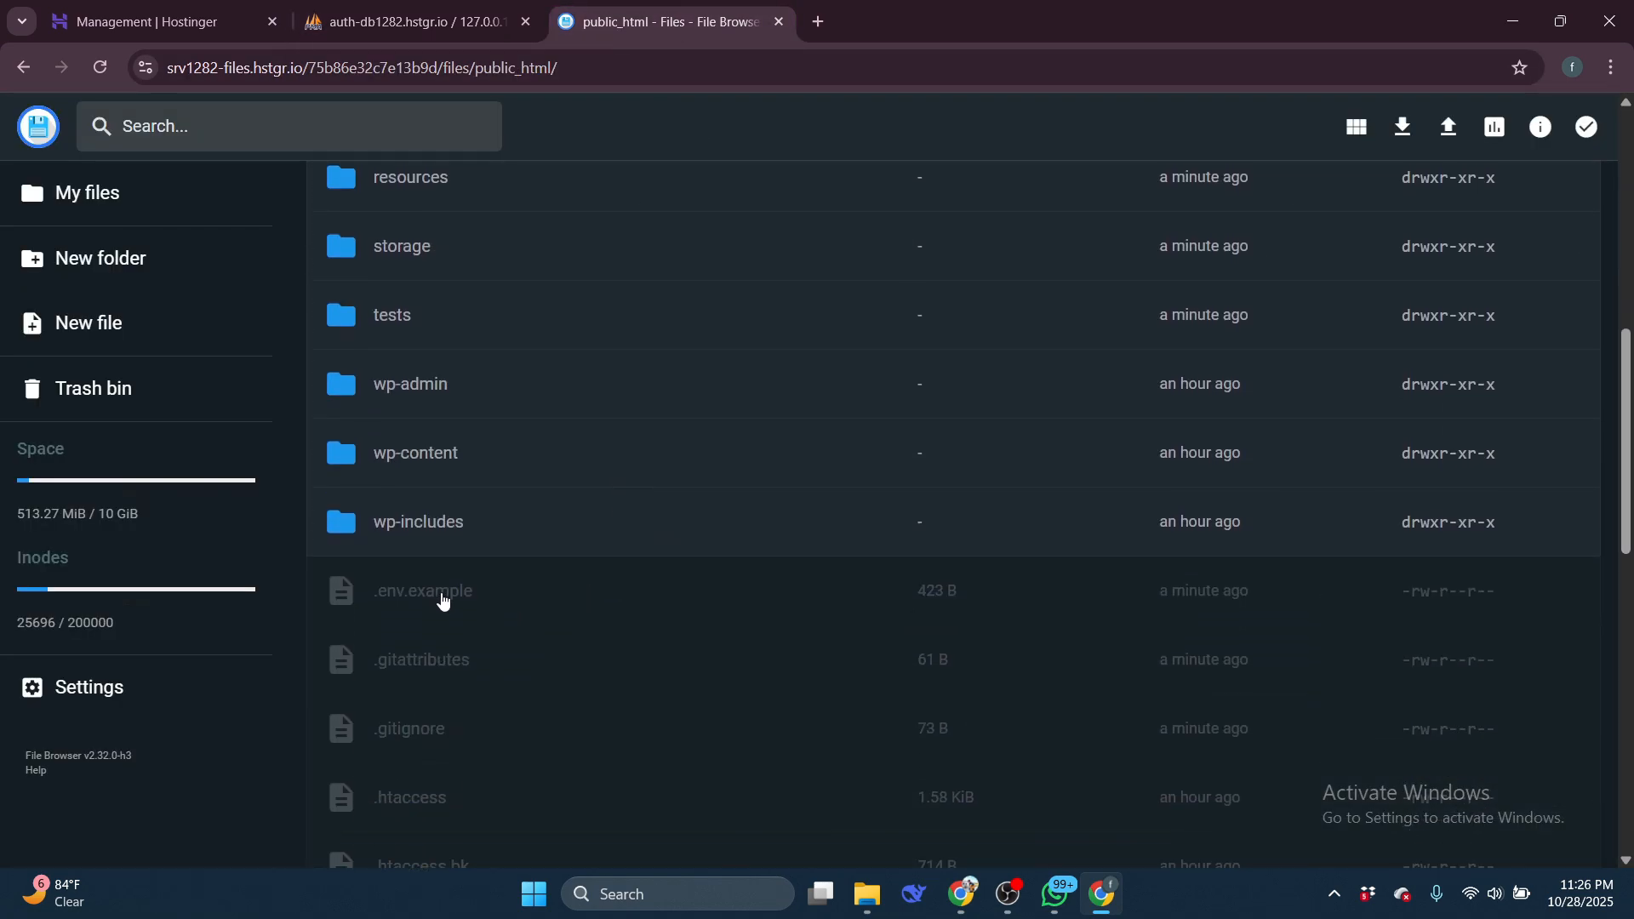
pyautogui.rightClick(421, 591)
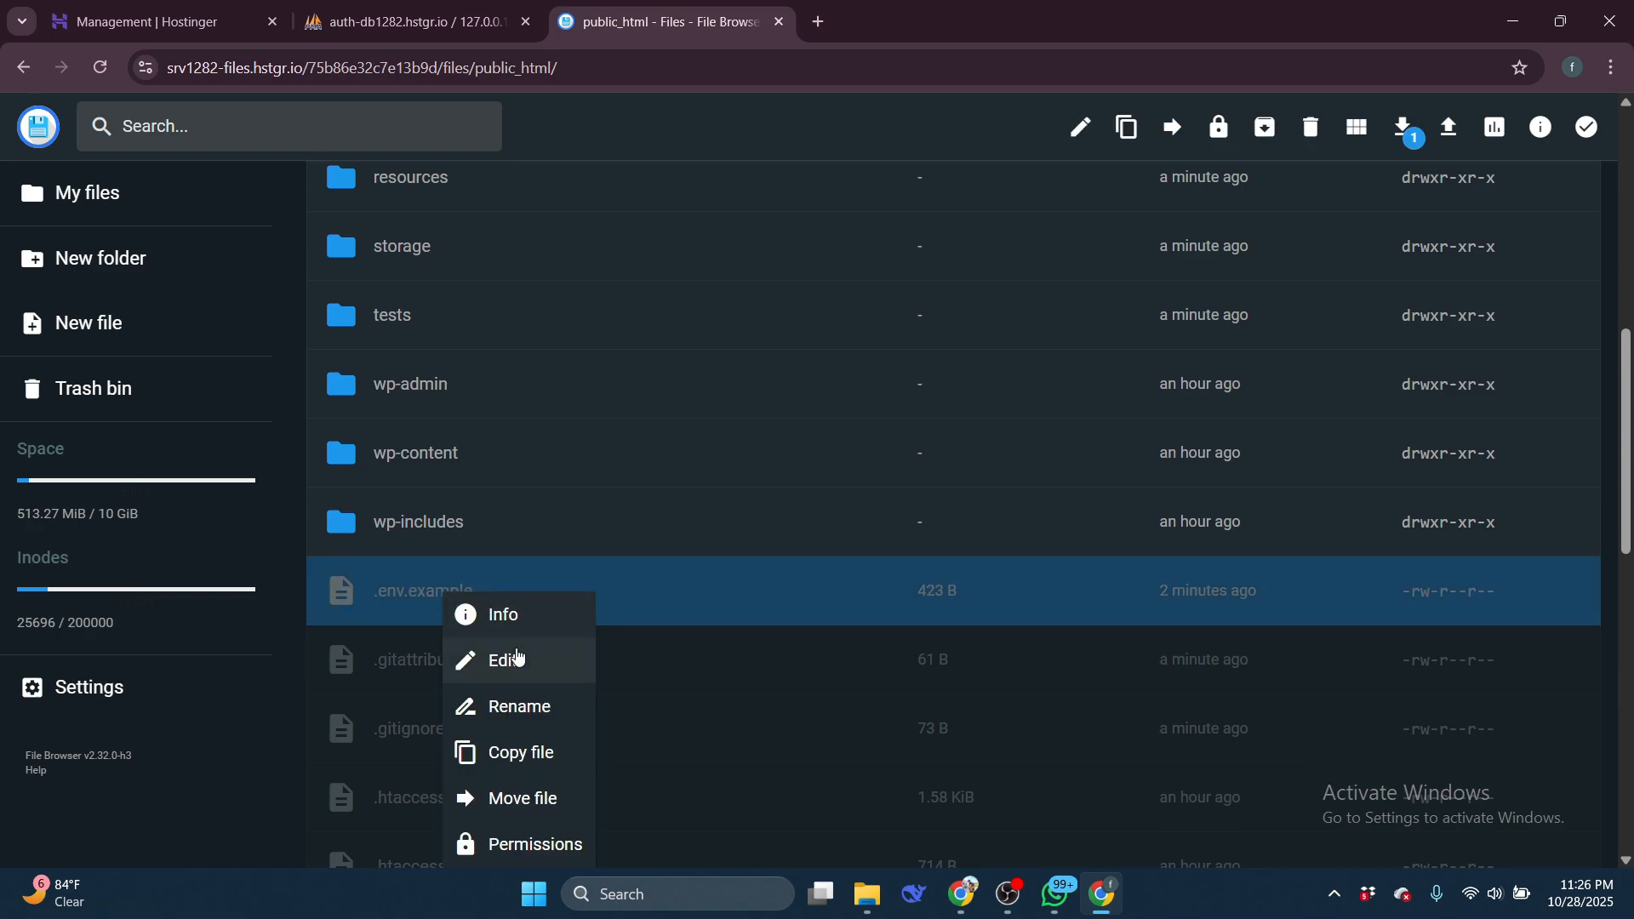
pyautogui.click(504, 659)
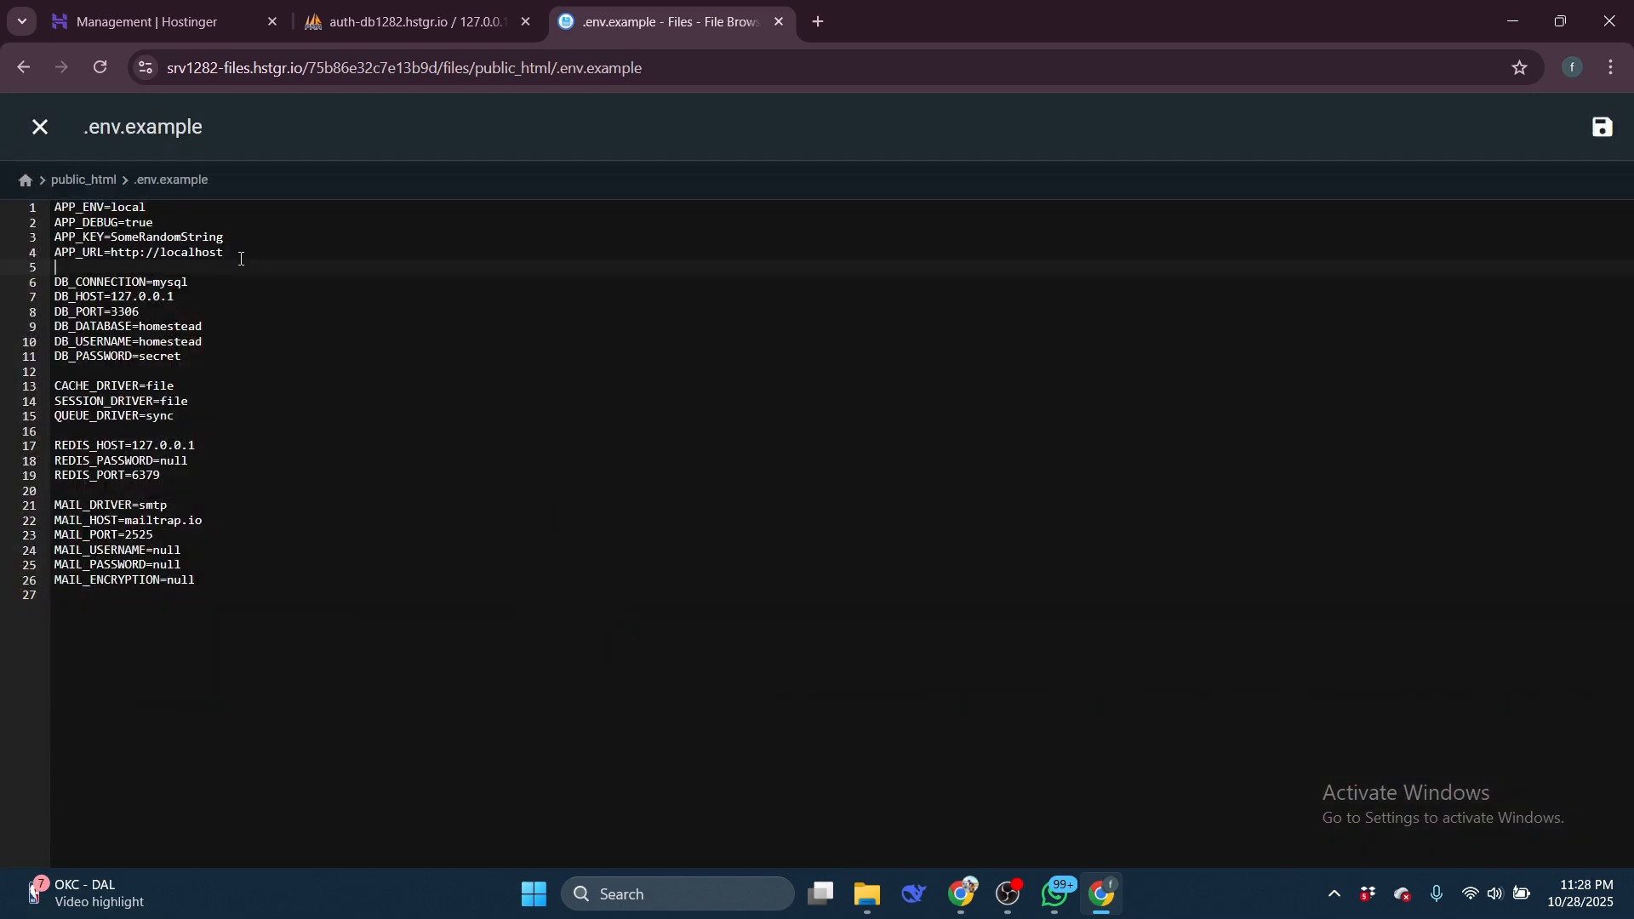
pyautogui.click(126, 252)
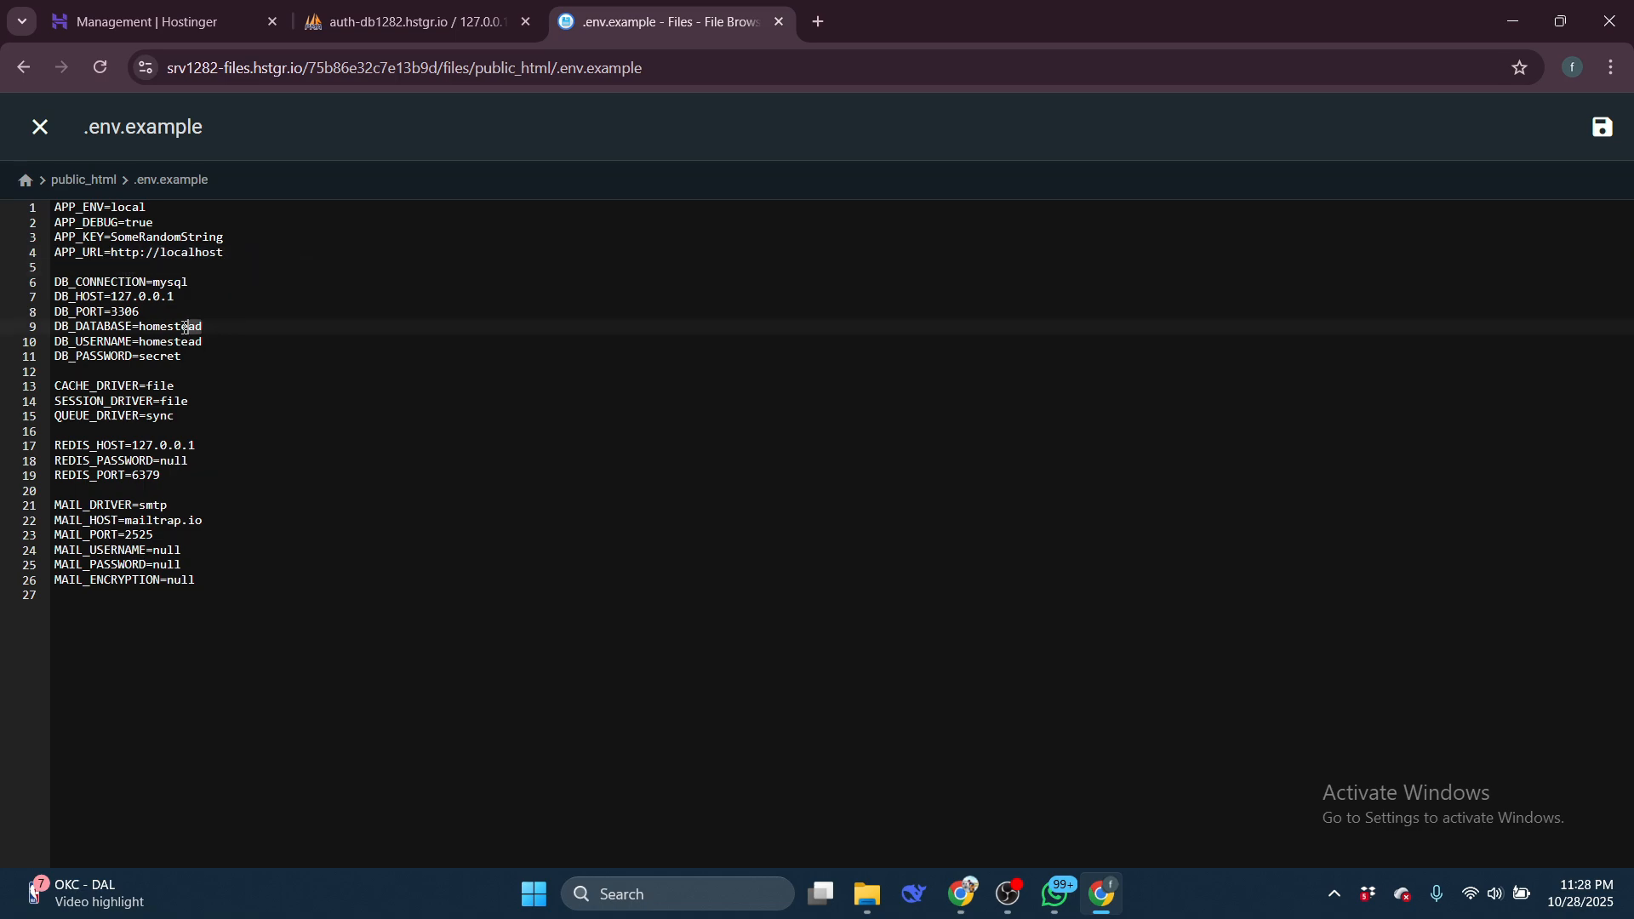
pyautogui.click(145, 22)
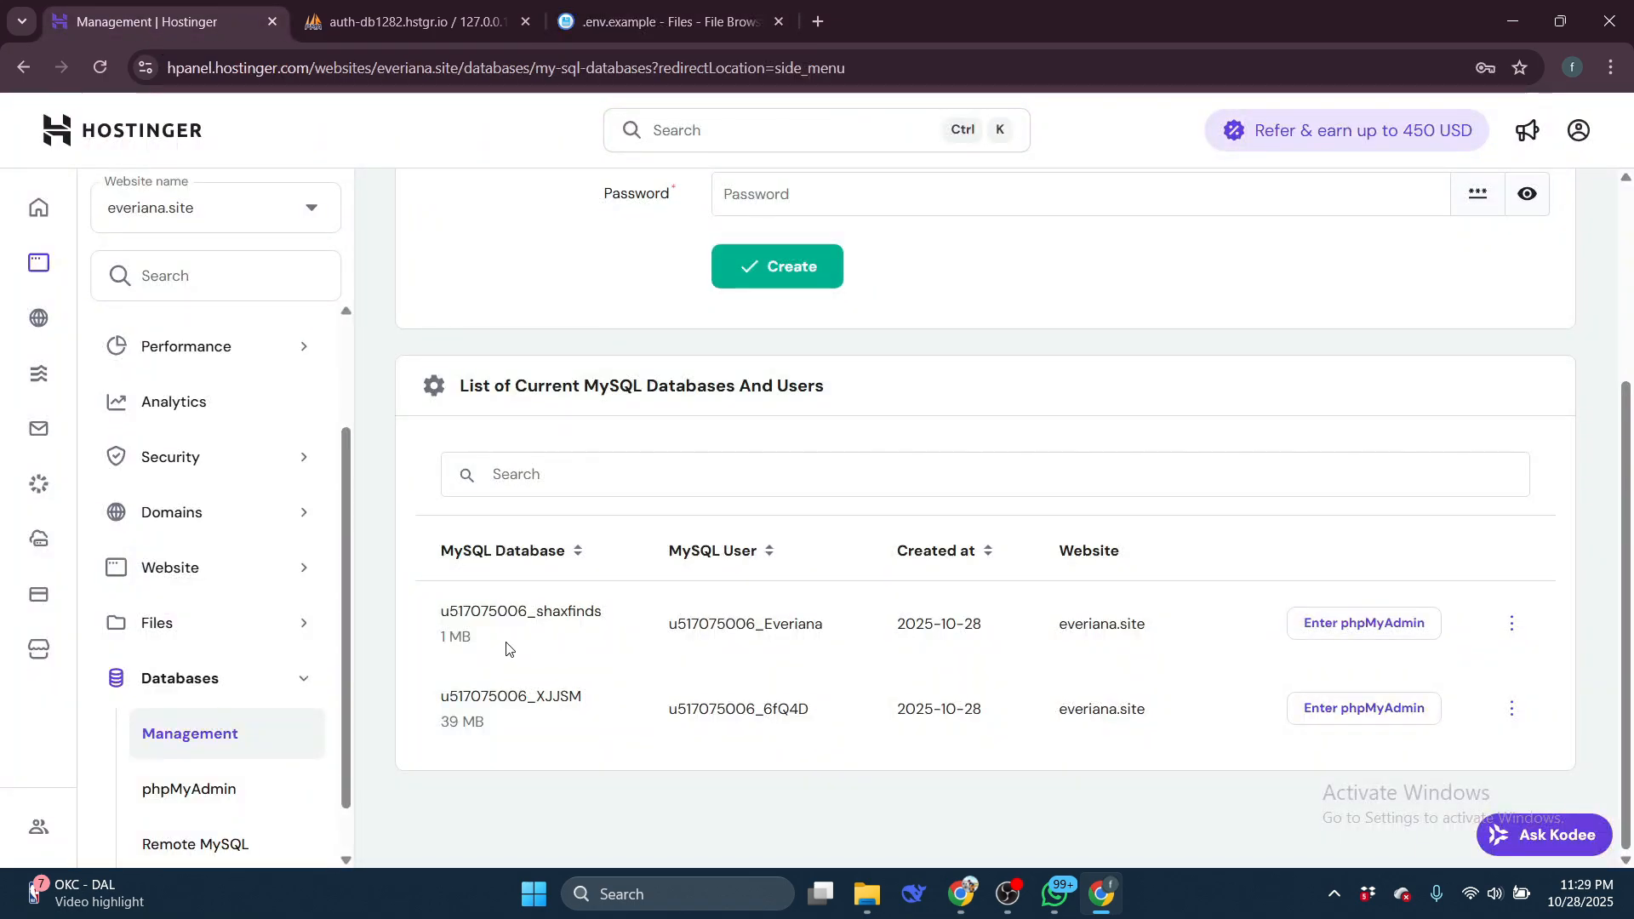
pyautogui.click(683, 22)
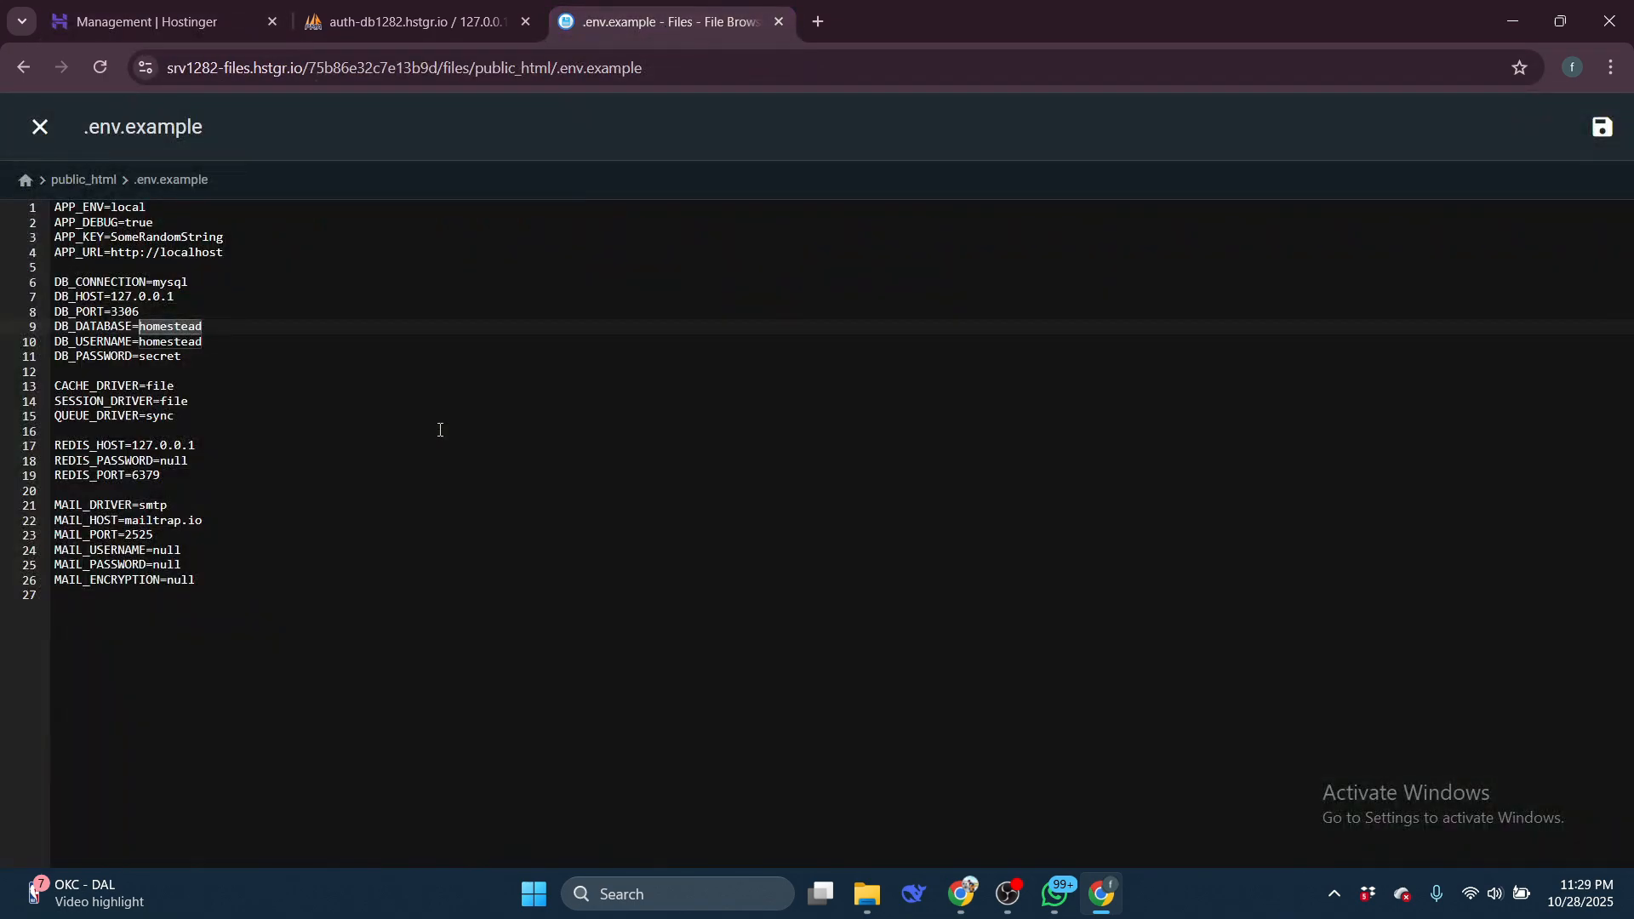
pyautogui.write('u517075006_shaxfinds')
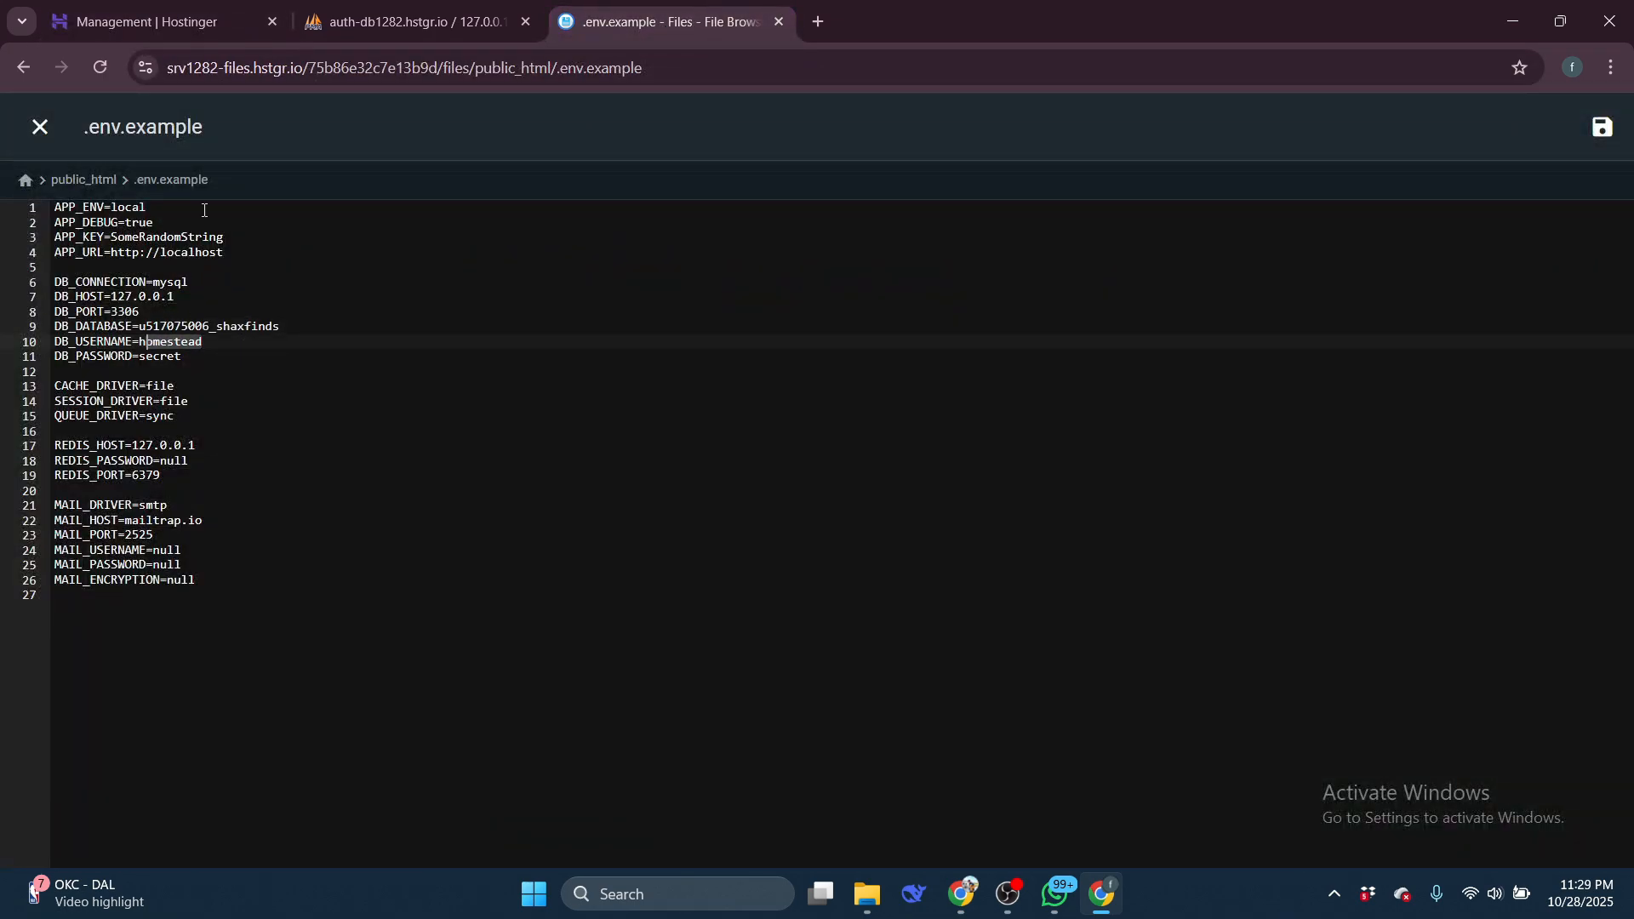